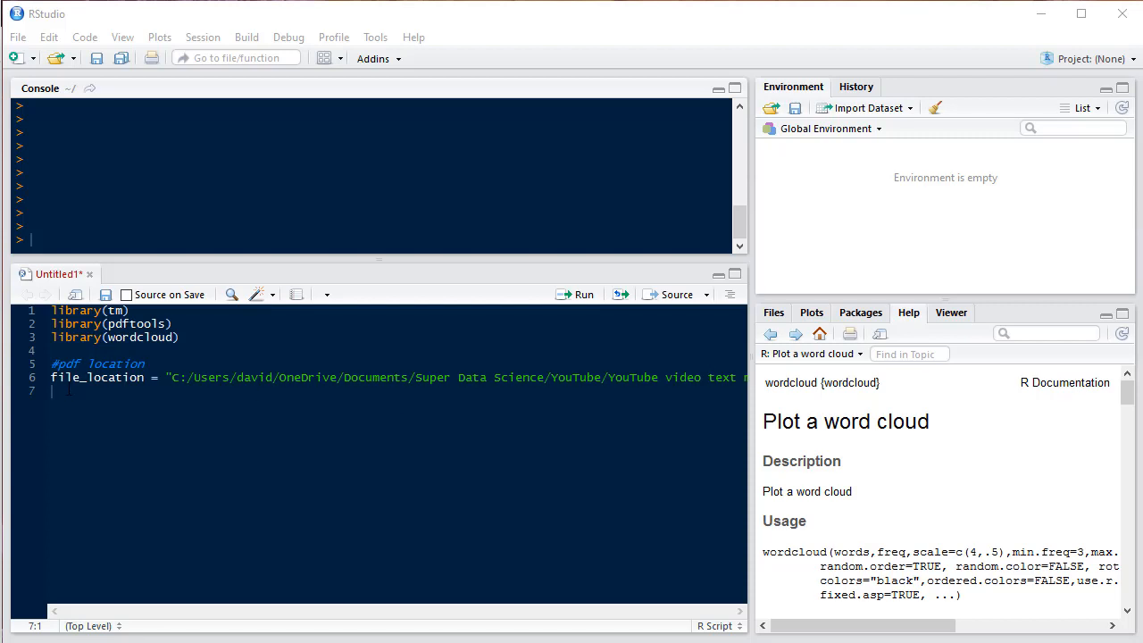
Step: Run the library(tm, pdftools, wordcloud) lines and the file_location path assignment
key("ctrl+a")
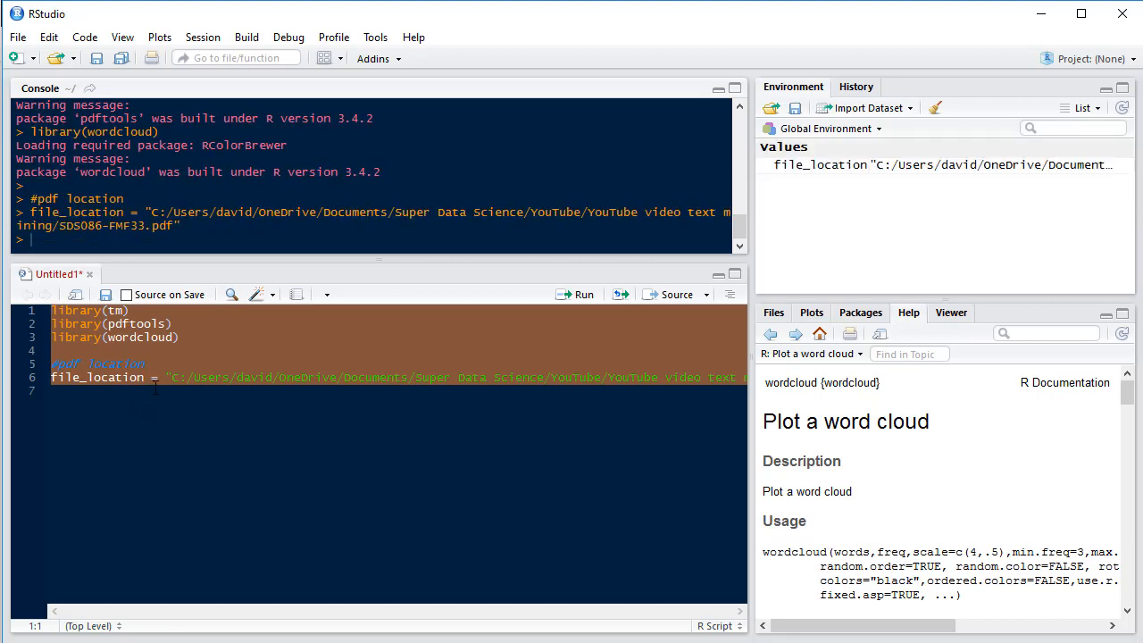
mouse_move(175, 390)
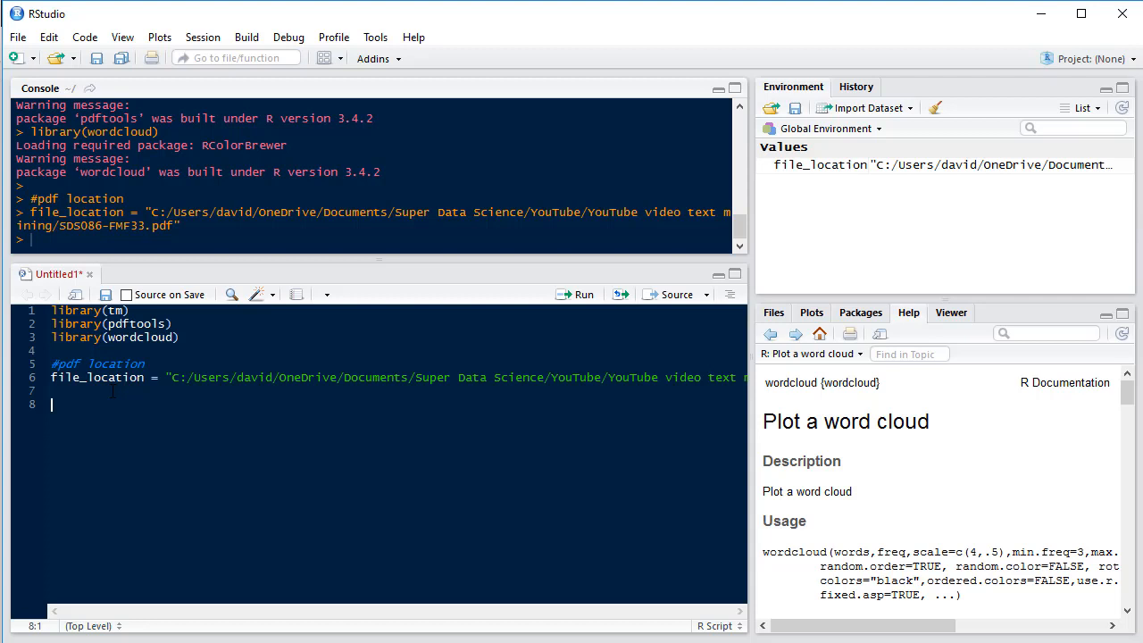
Step: Under a '#load pdf file' comment, load the PDF with txt = pdf_text(file_location)
type("#load")
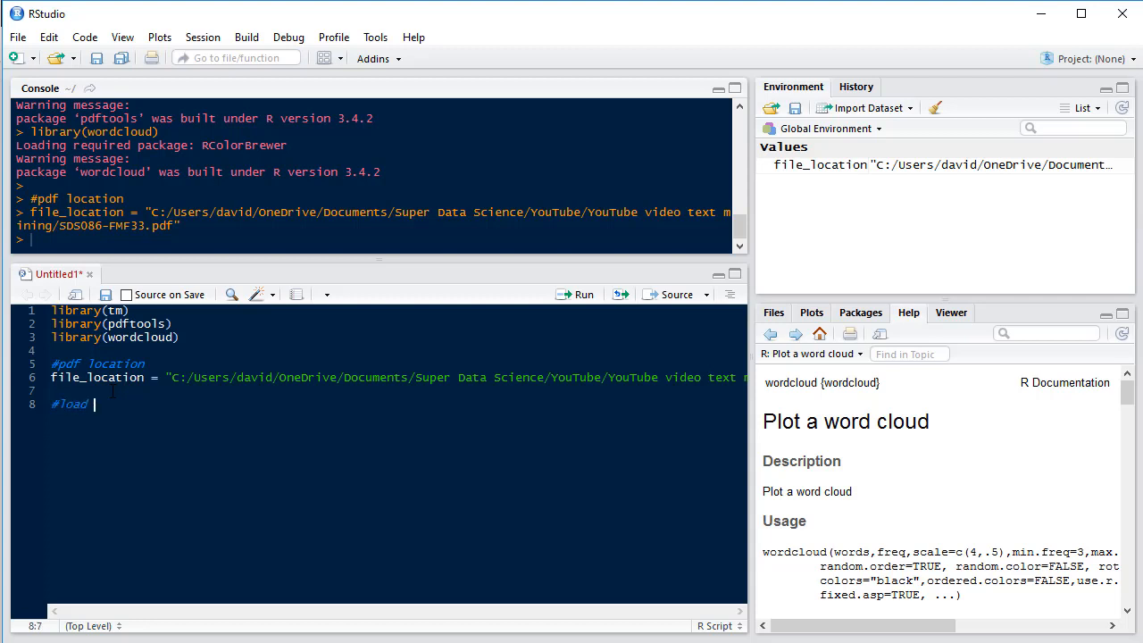
type("pdf file")
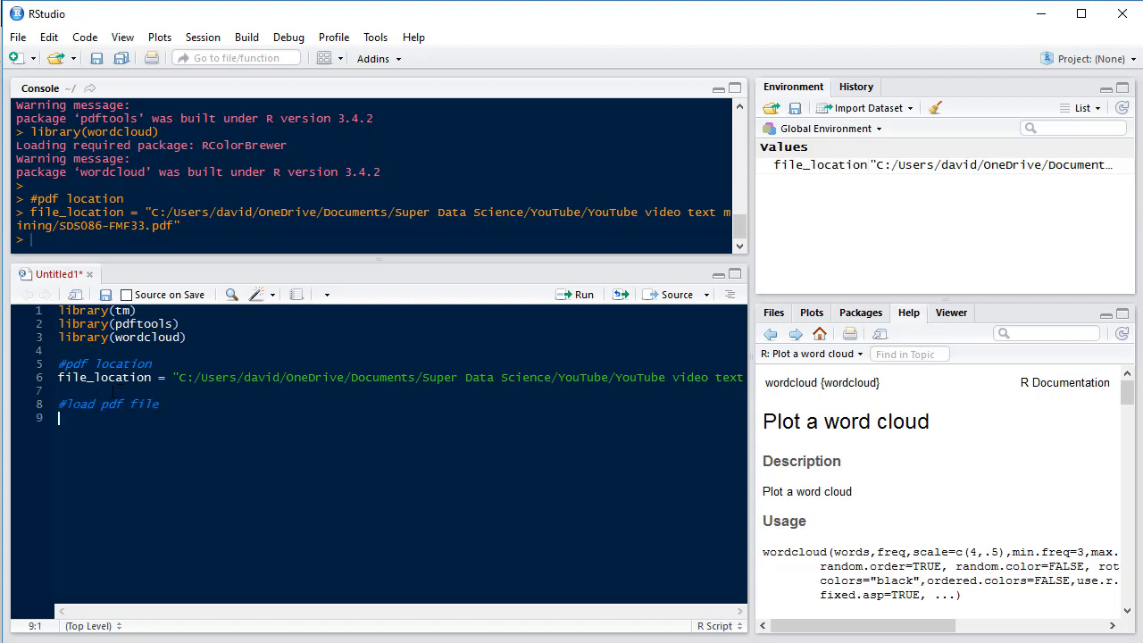
type("txt =")
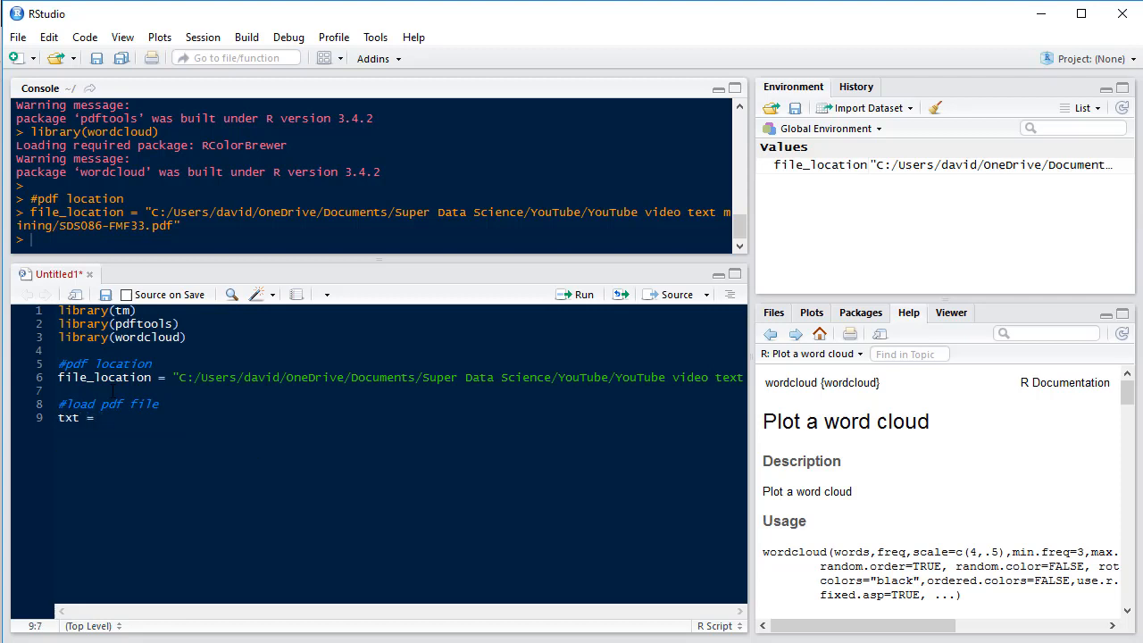
type("pdf_text(")
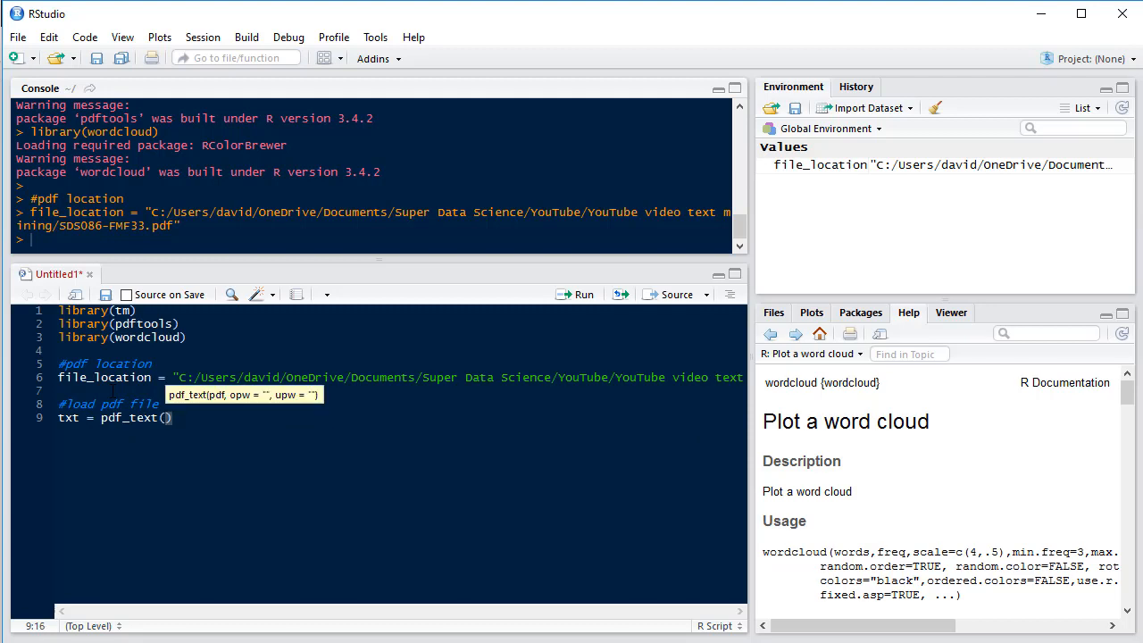
type("file_location")
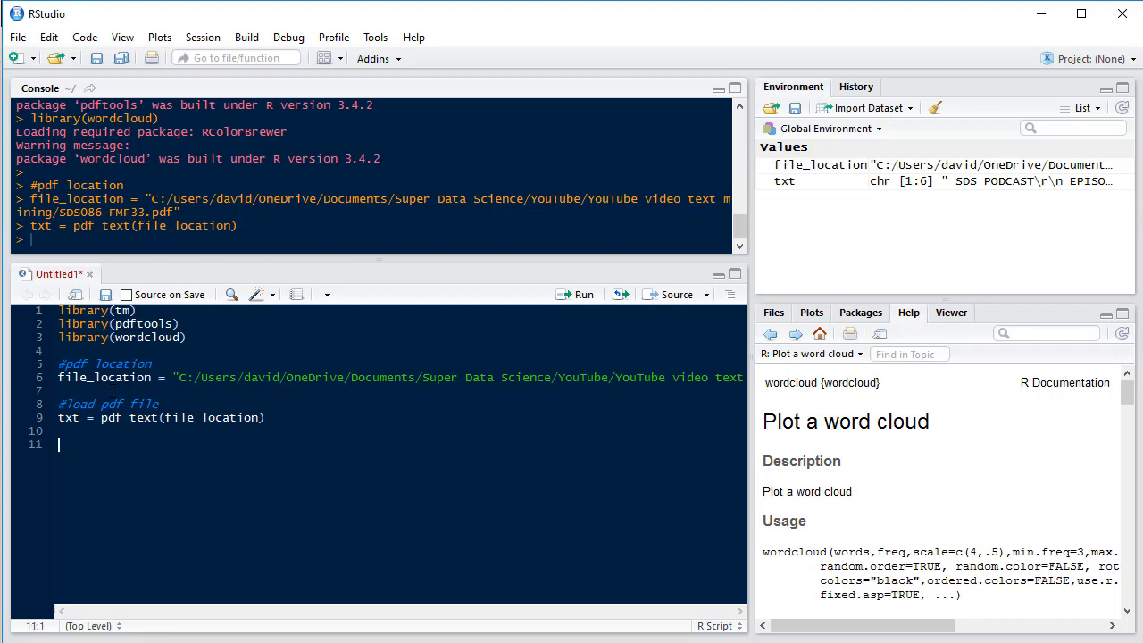
Step: Print the second page's transcript with cat(txt[2])
type("cat(")
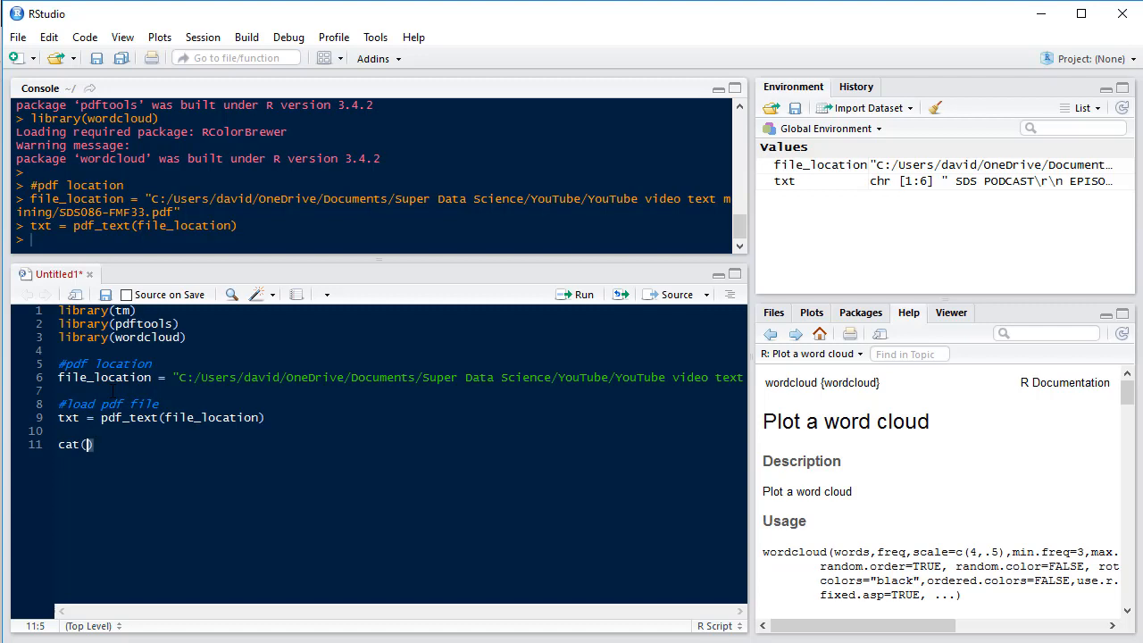
type("txt")
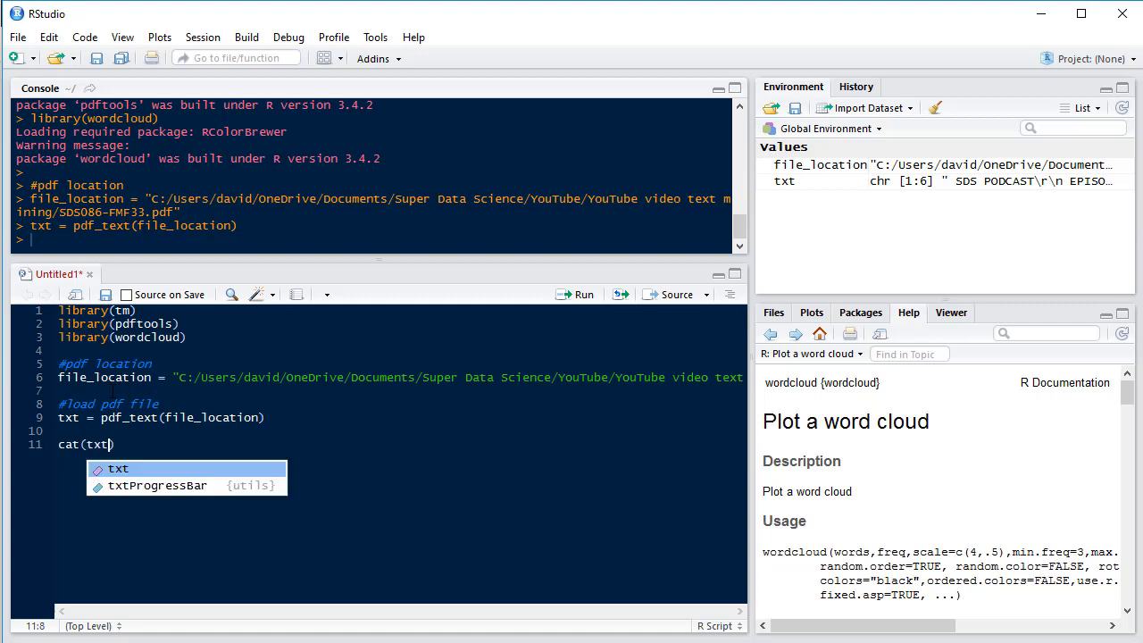
type("[2")
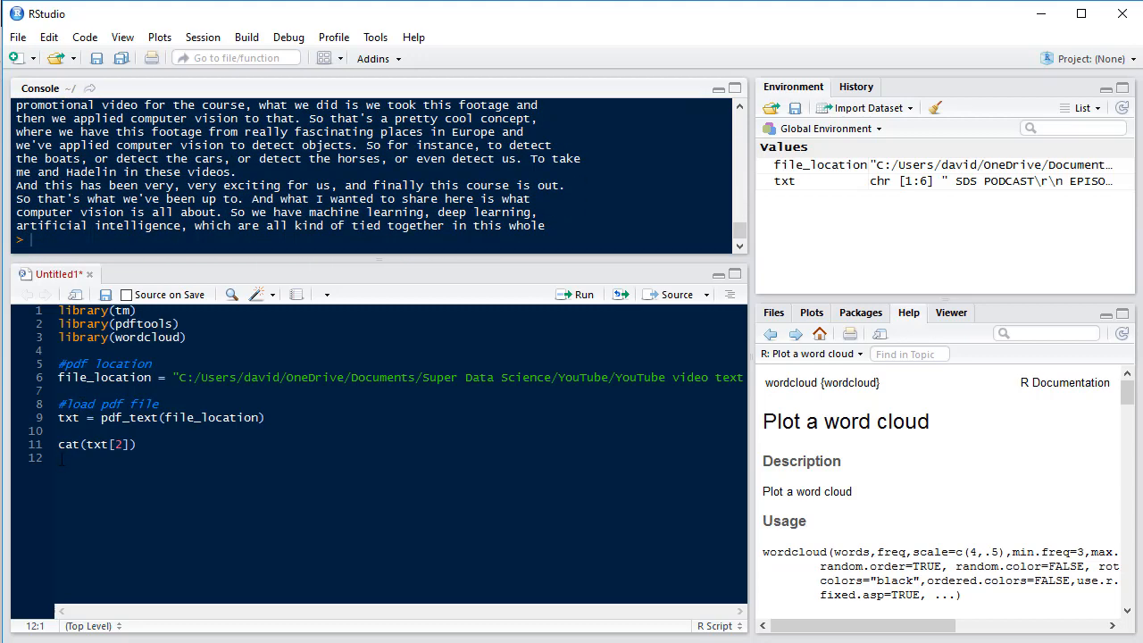
Step: Build the corpus with txt_corpus = Corpus(VectorSource(txt))
key("enter")
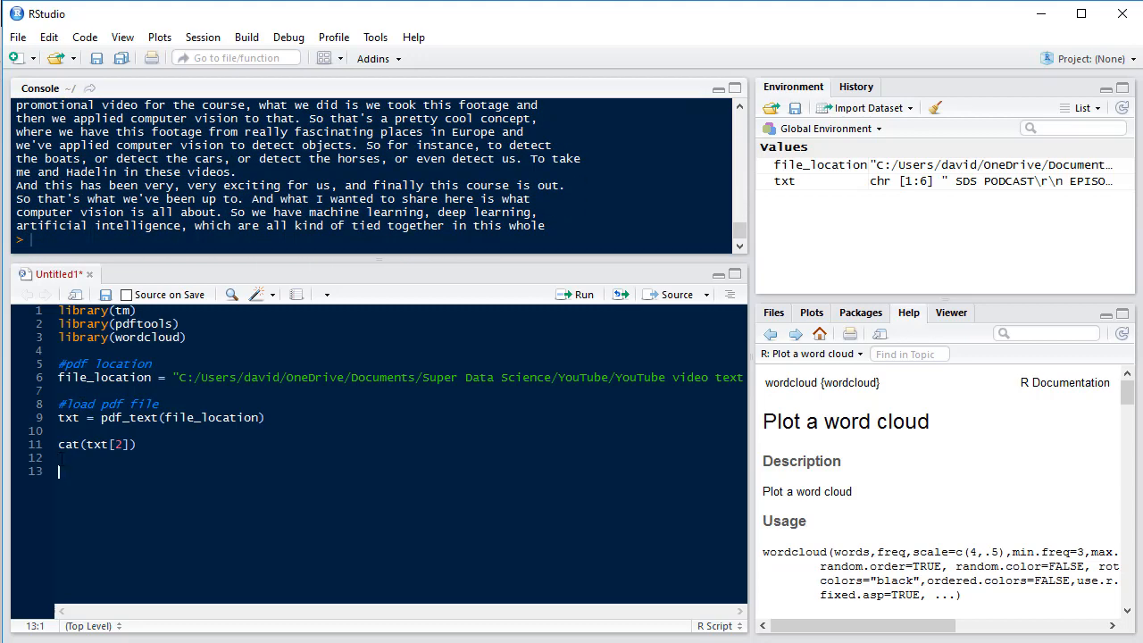
type("txt=")
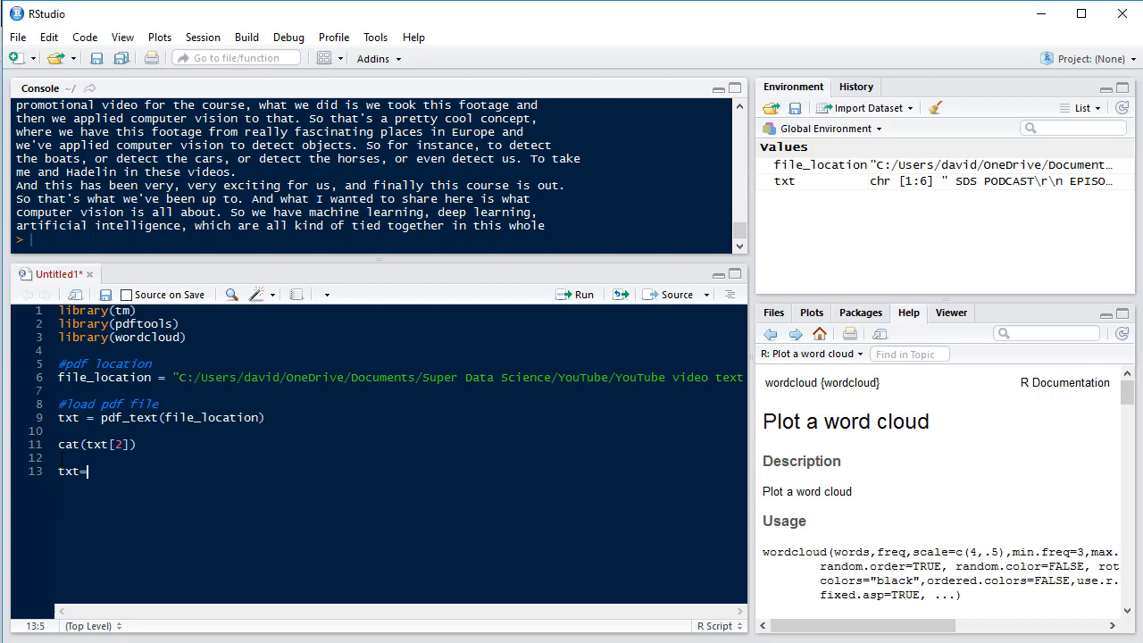
key("Backspace")
type("_c")
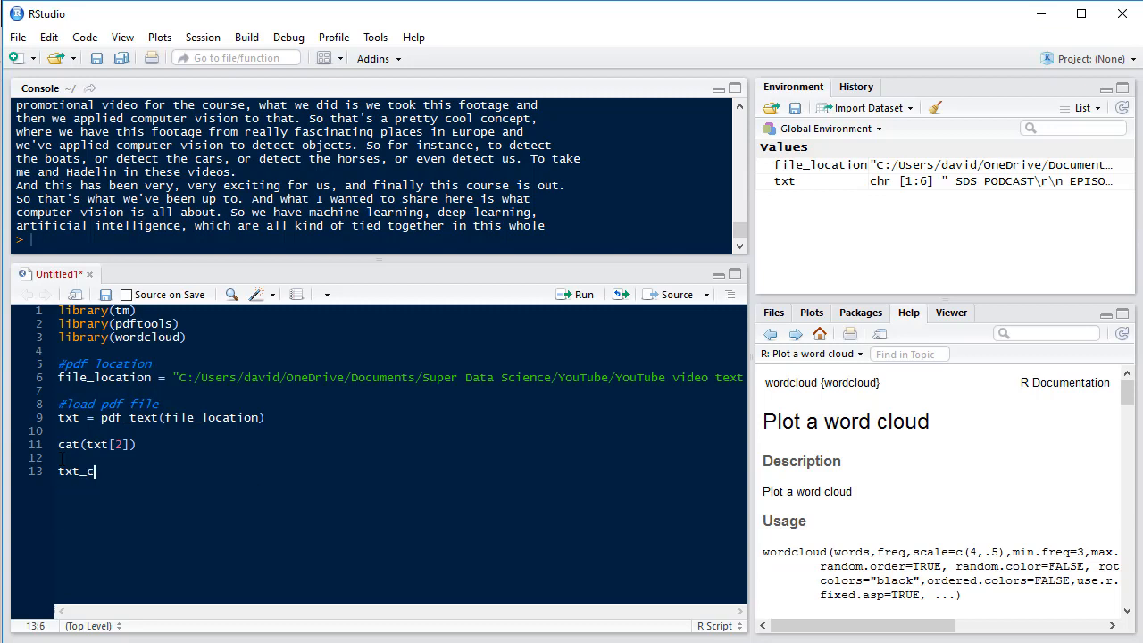
type("orpus = C")
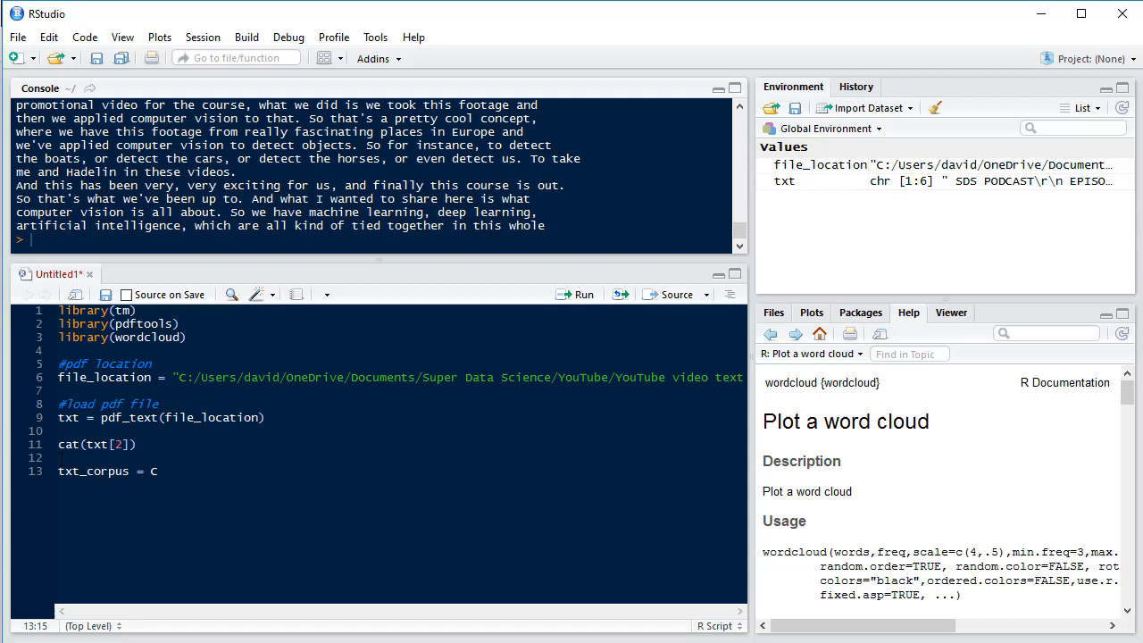
type("orpus(Vec")
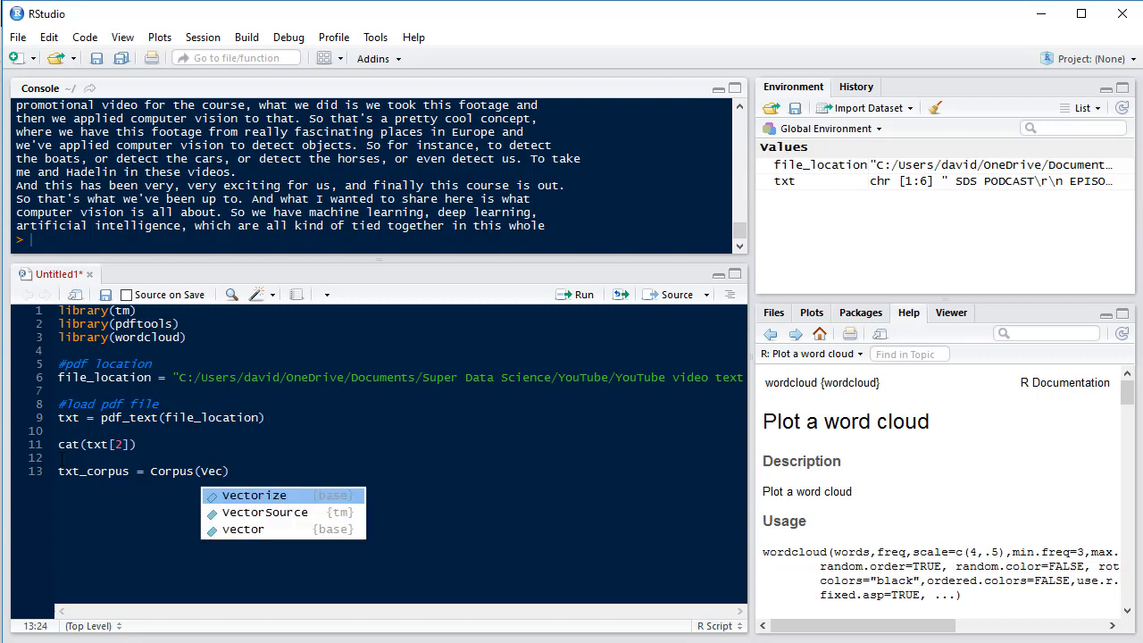
left_click(264, 511)
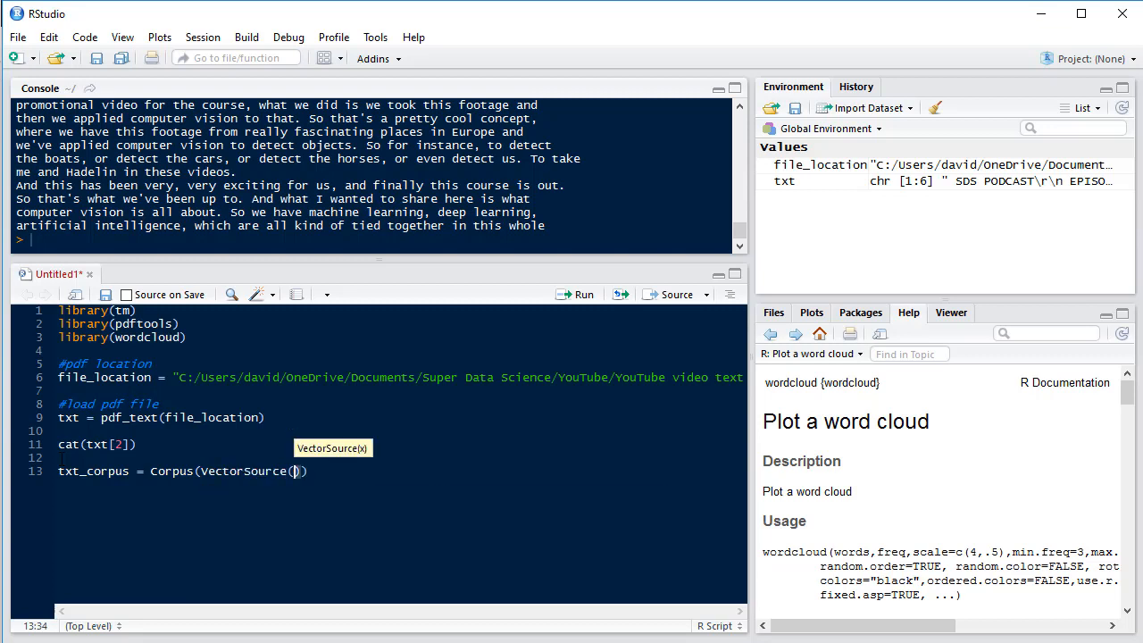
type("txt")
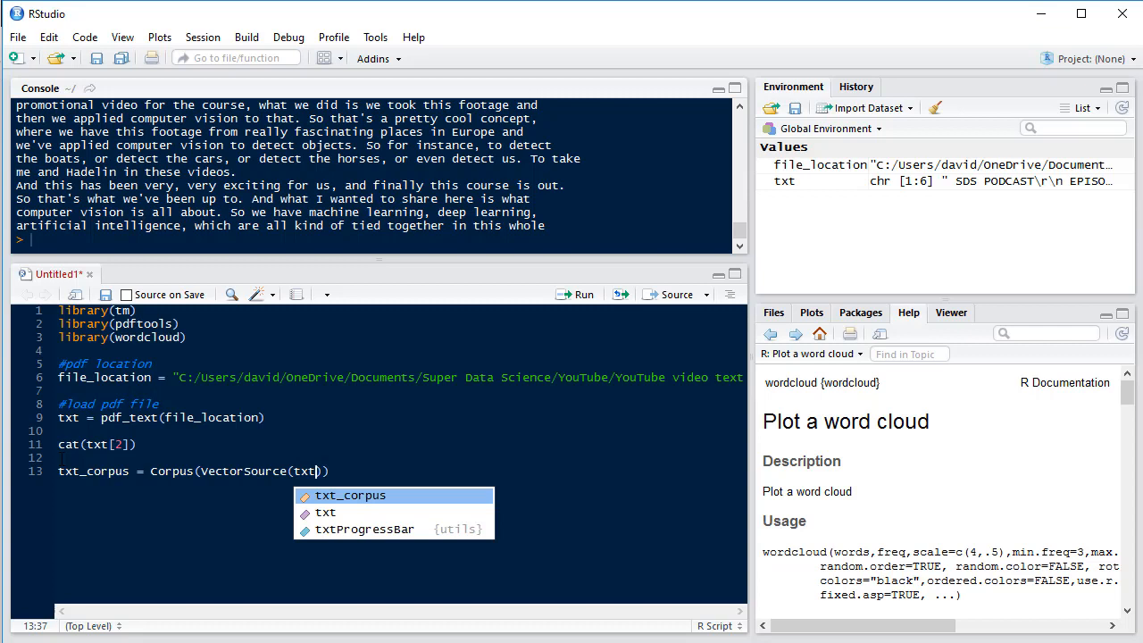
Step: Add a '#create corpus' comment above it and begin a '#clean' comment below
key("Enter")
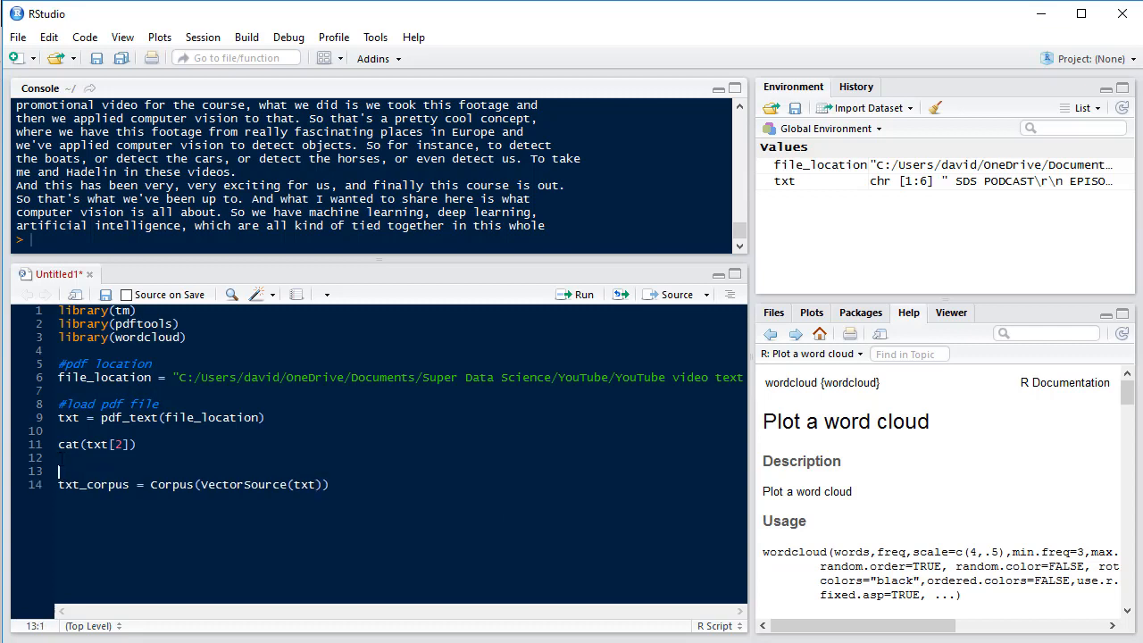
type("#create")
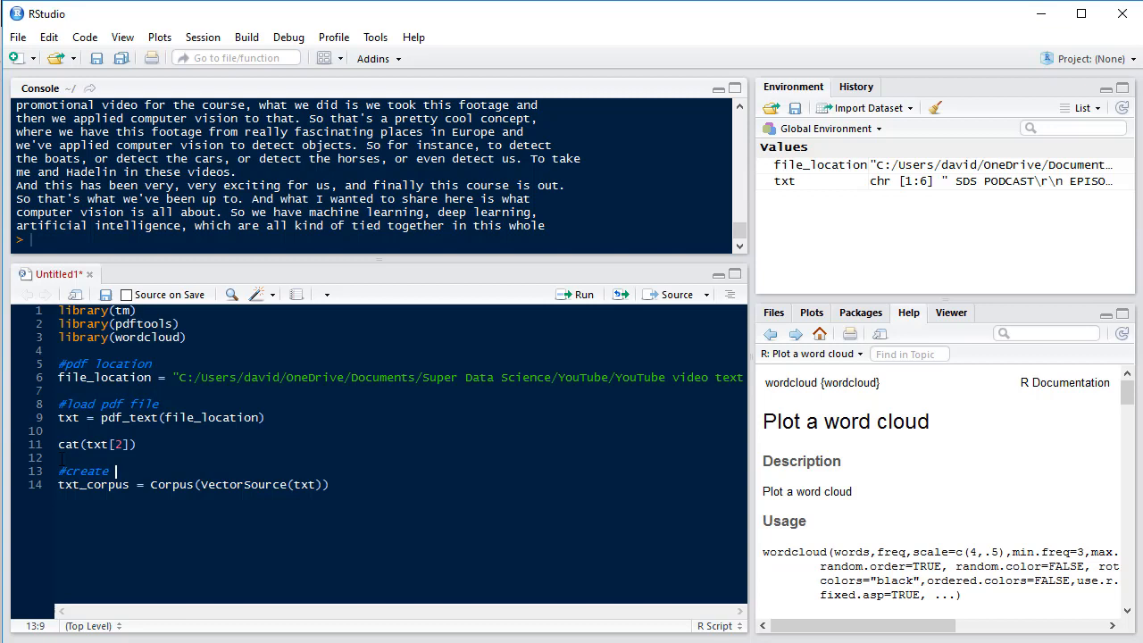
type("corpus")
type("#")
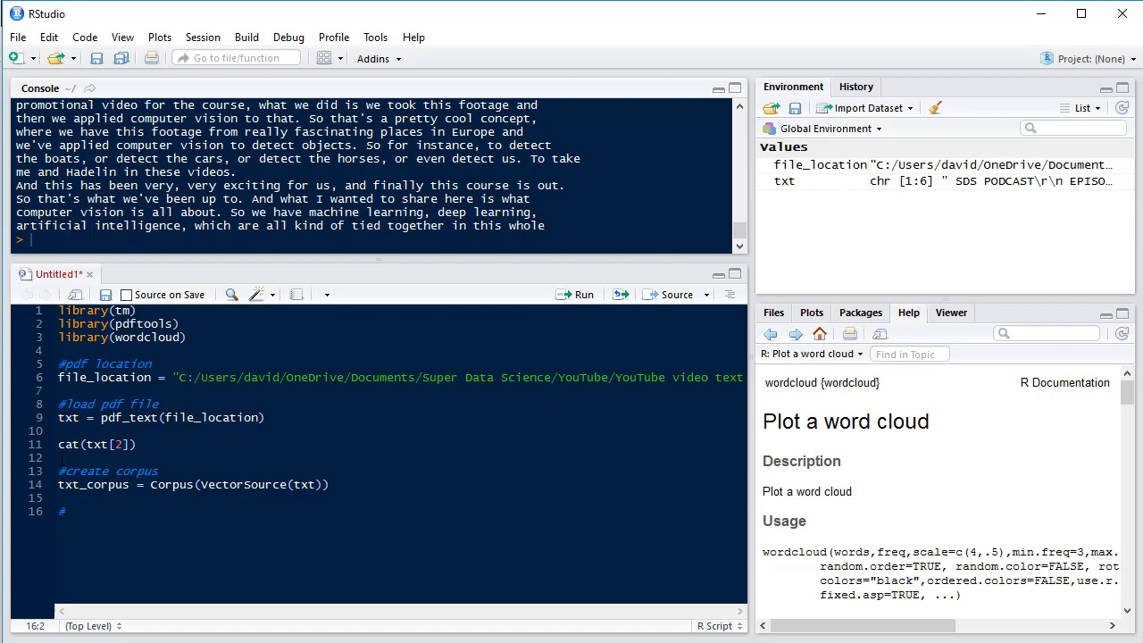
type("clean")
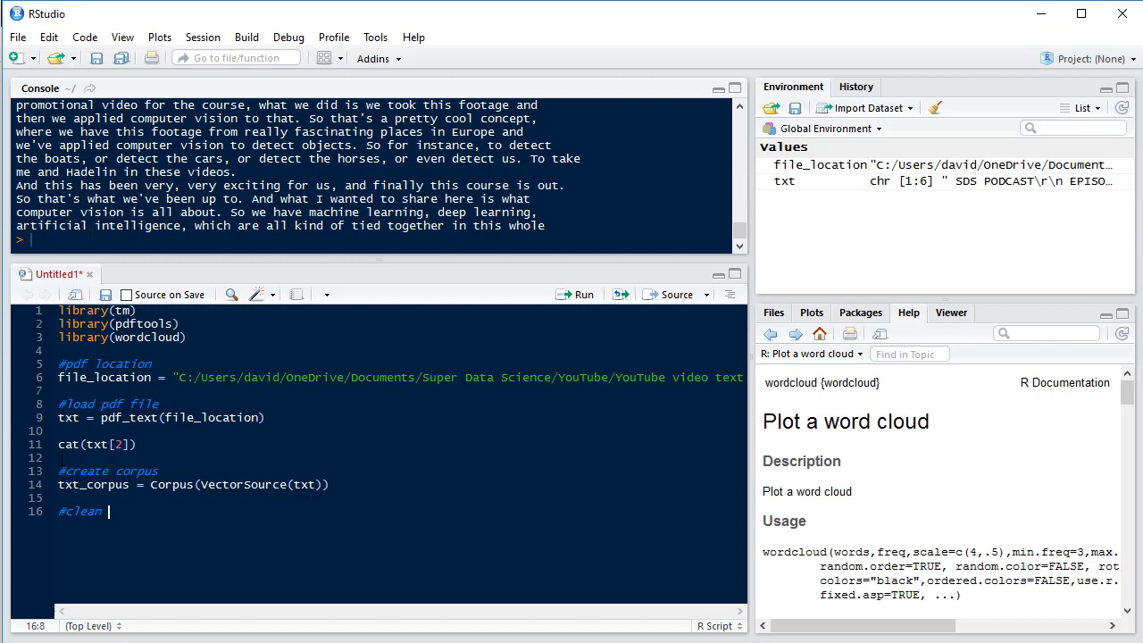
Step: Under '#clean corpus', lowercase the corpus with txt_corpus = tm_map(txt_corpus, tolower)
type("corpus")
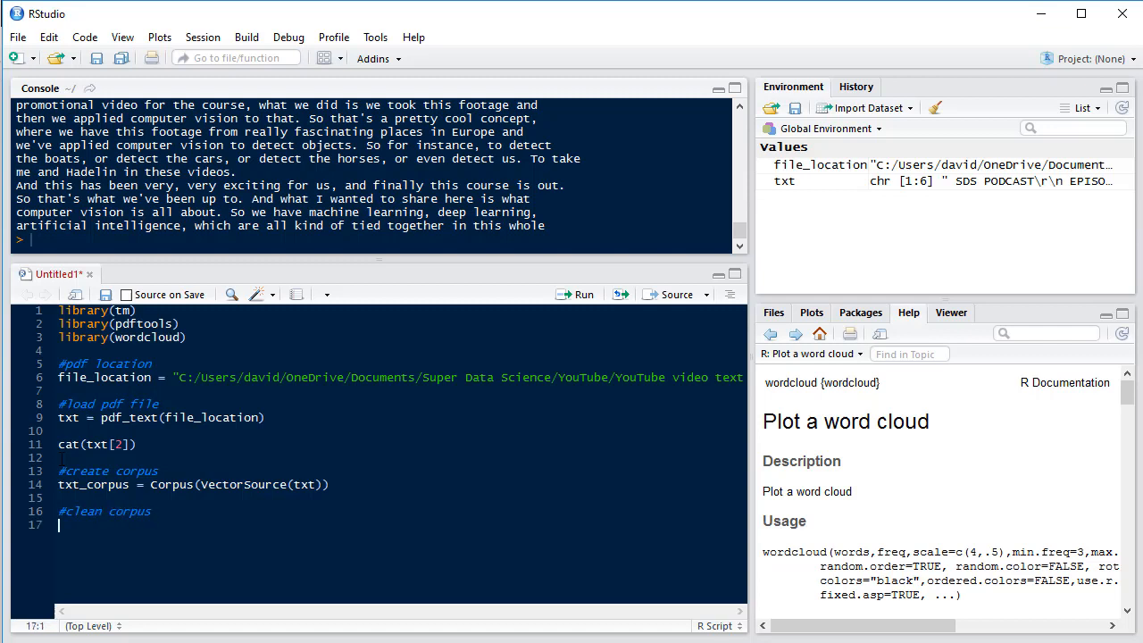
type("txt_corpus =")
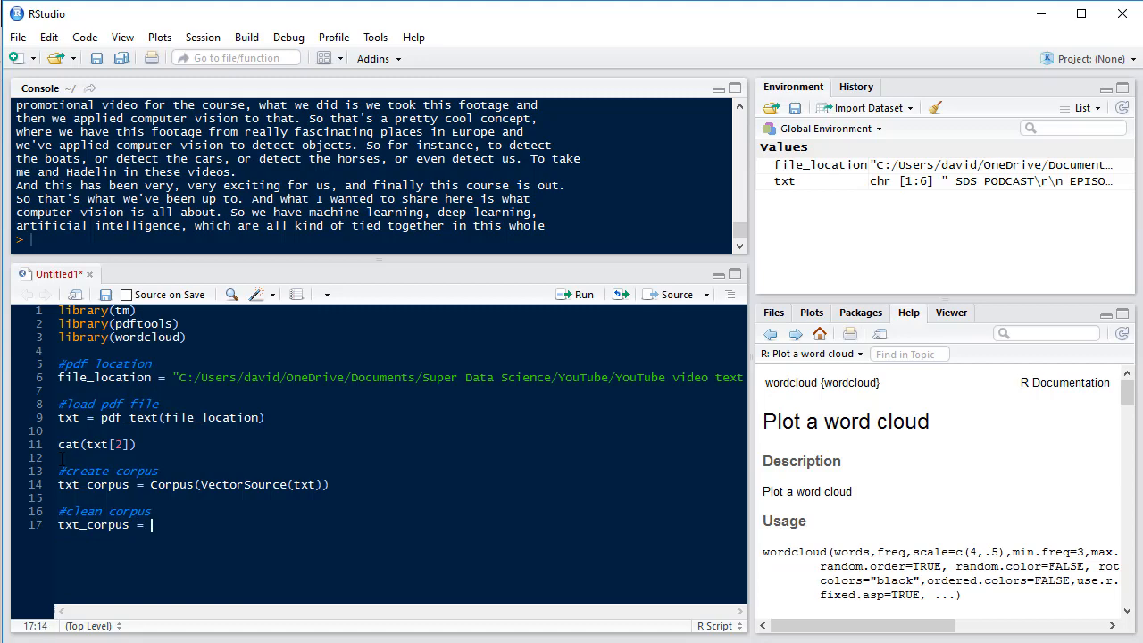
type("tm")
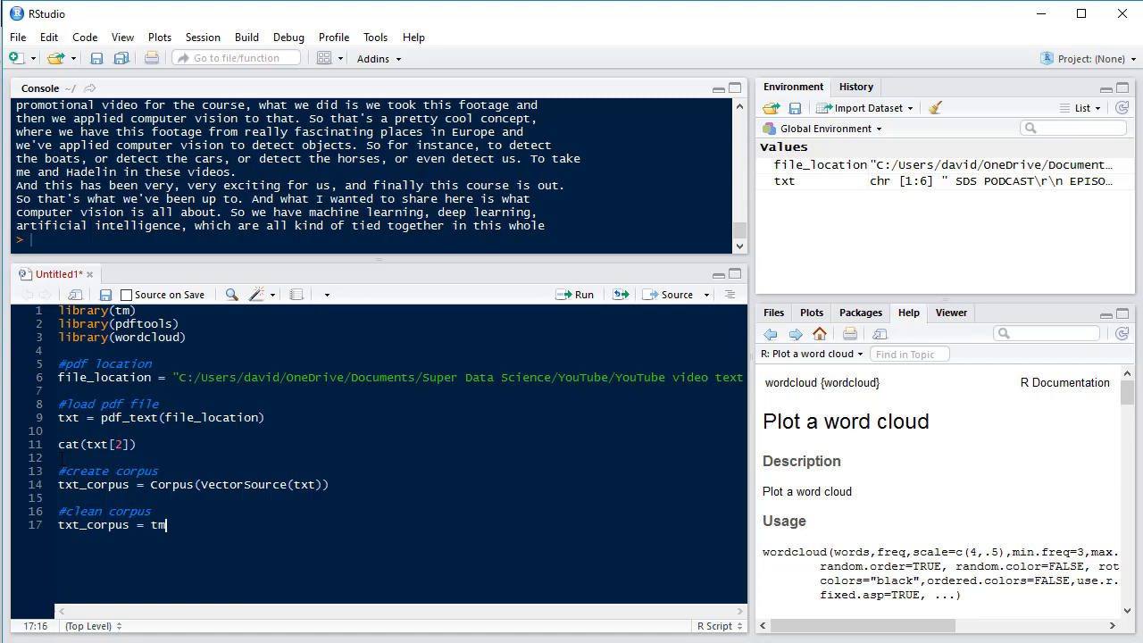
type("_map")
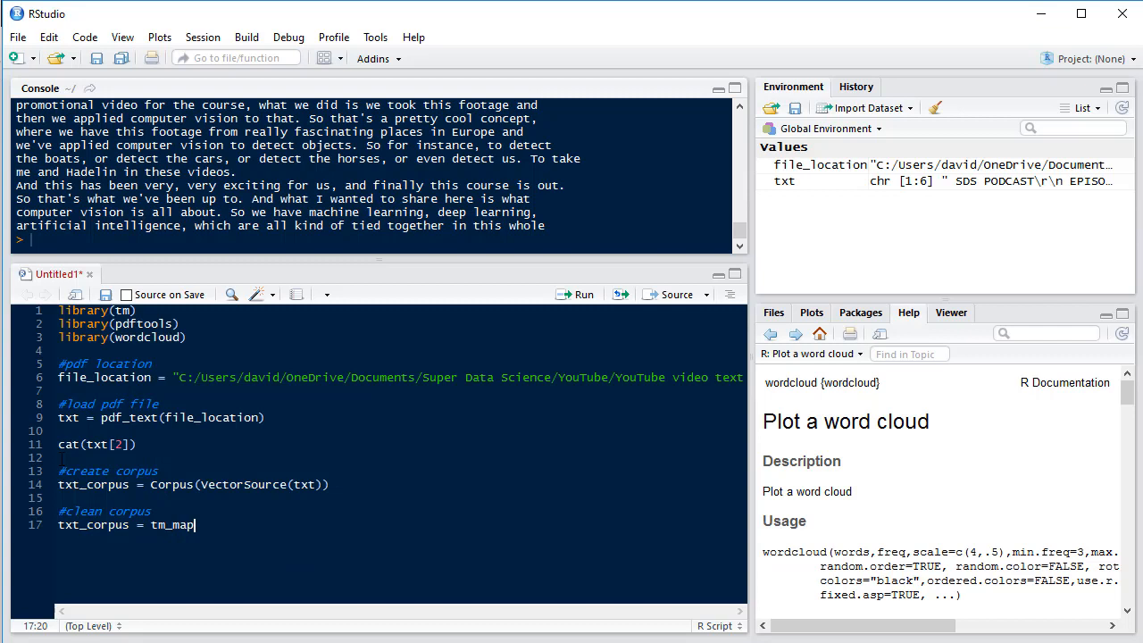
type("()")
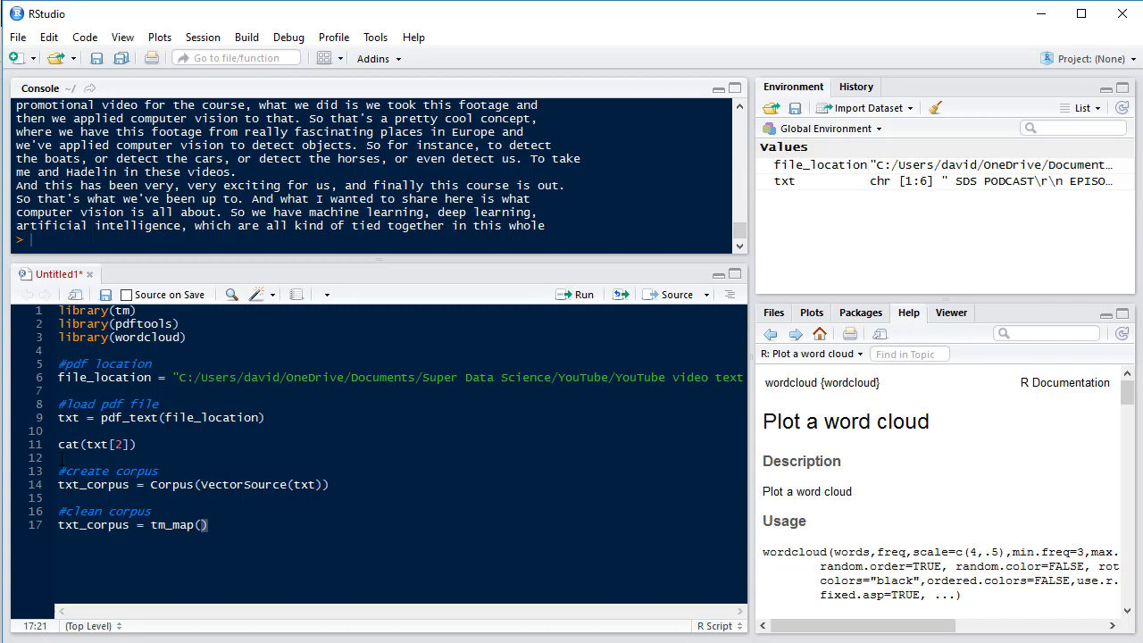
type("txt")
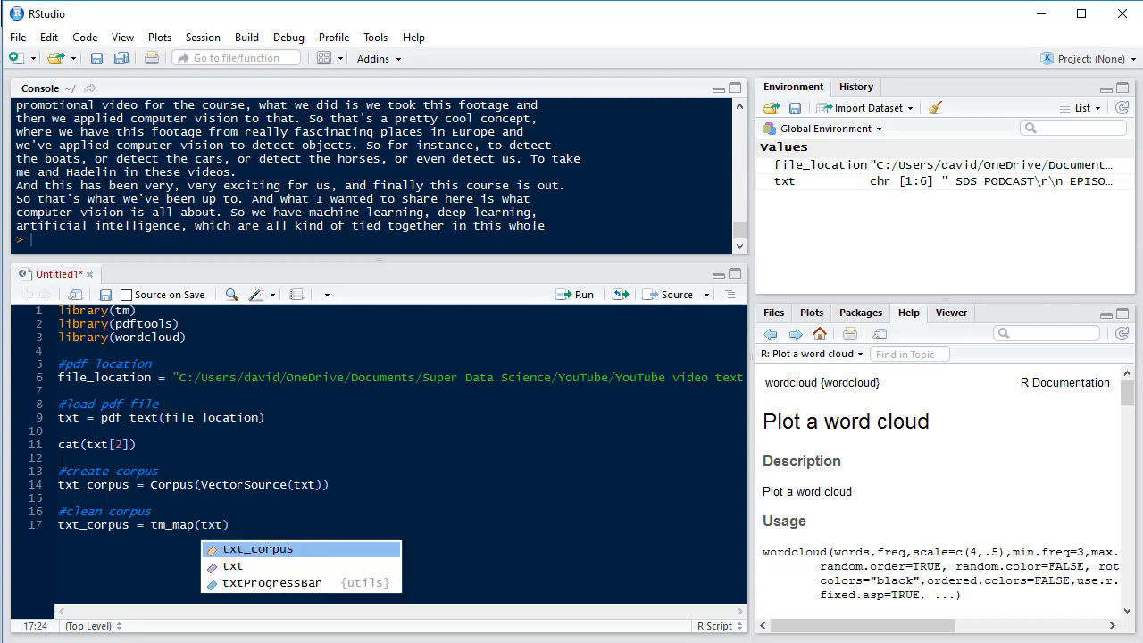
type("_corpus, to")
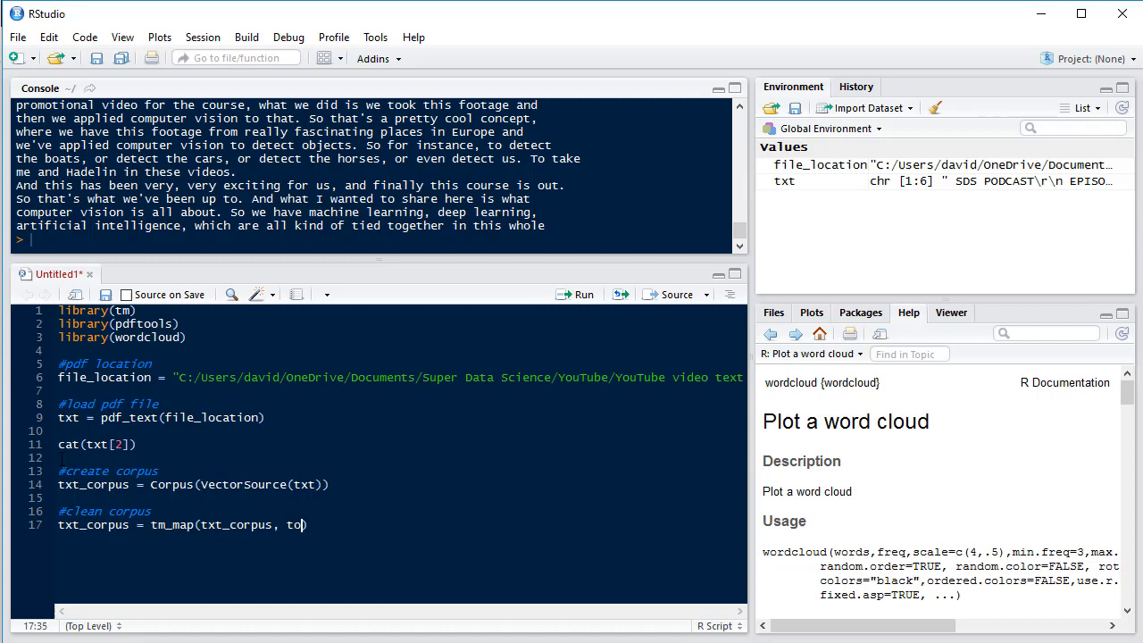
type("lower")
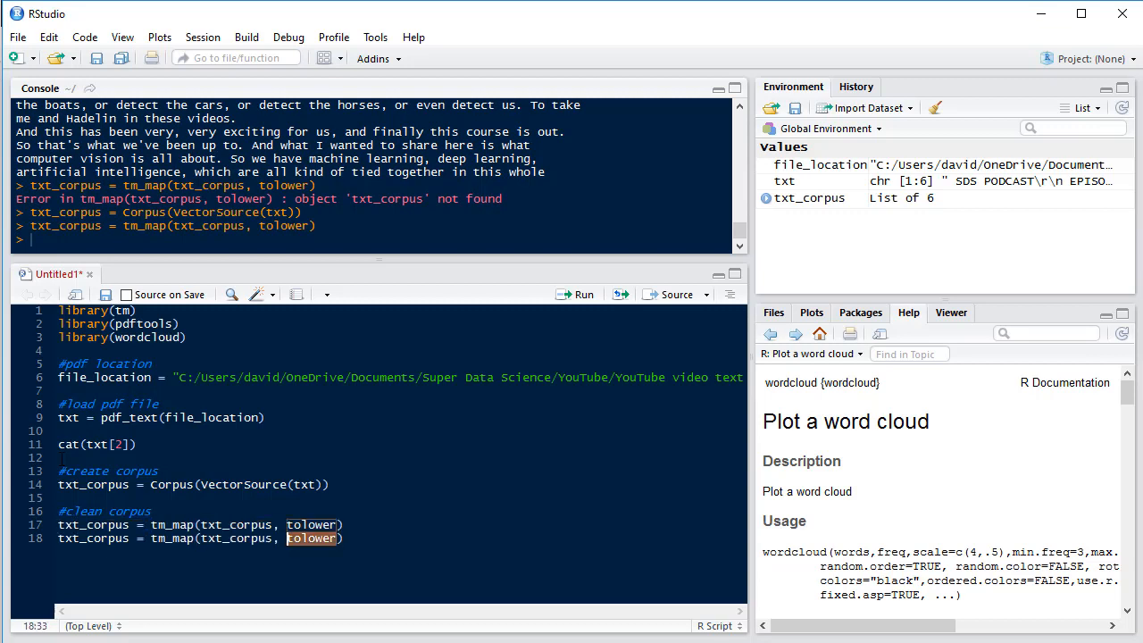
Step: Add and run tm_map lines for removePunctuation and stripWhitespace
type("remove")
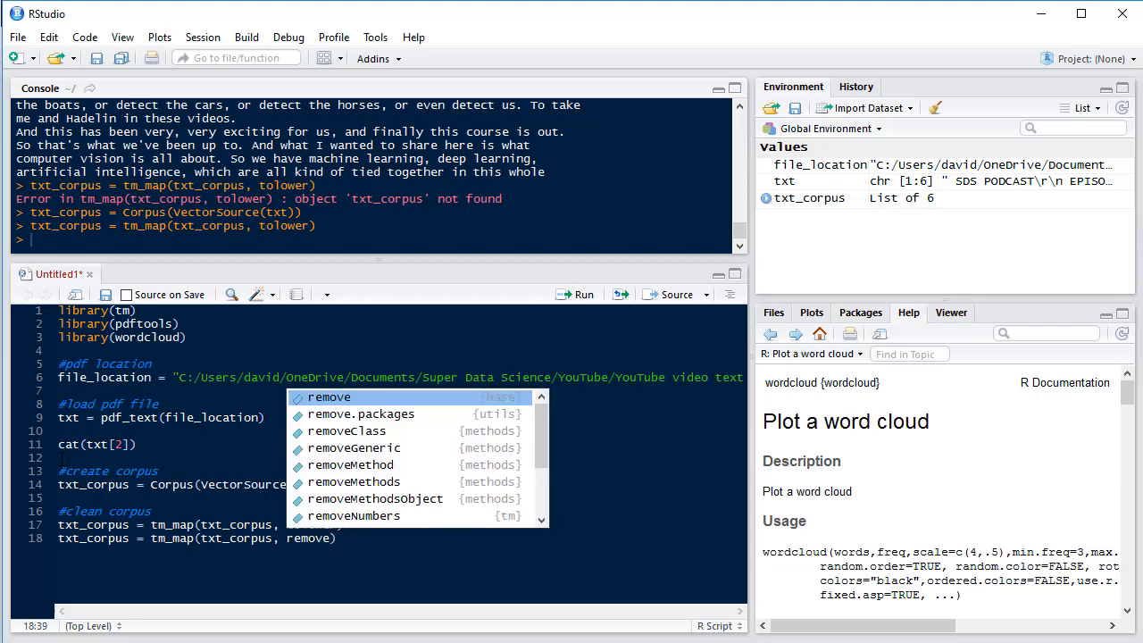
type("Punctuation")
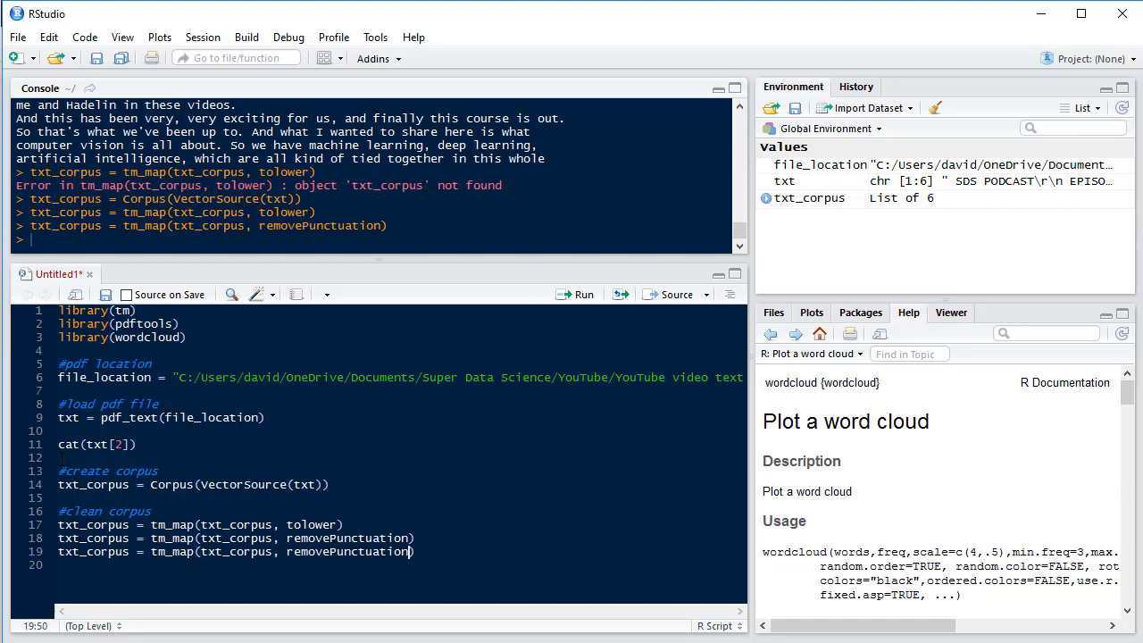
double_click(348, 550)
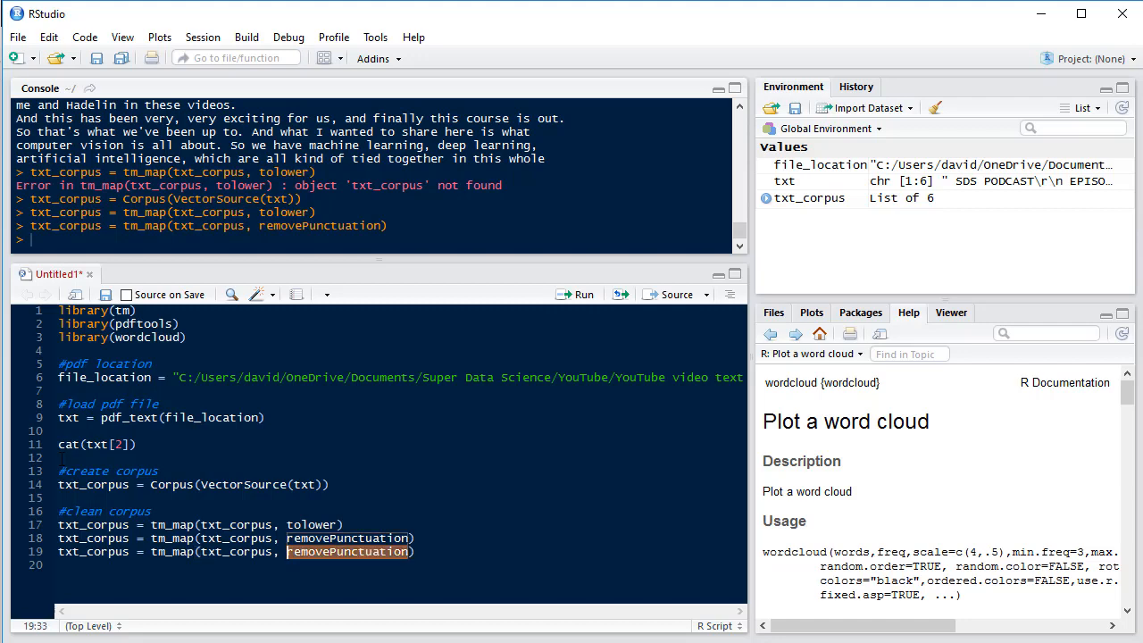
type("stripWhitespac")
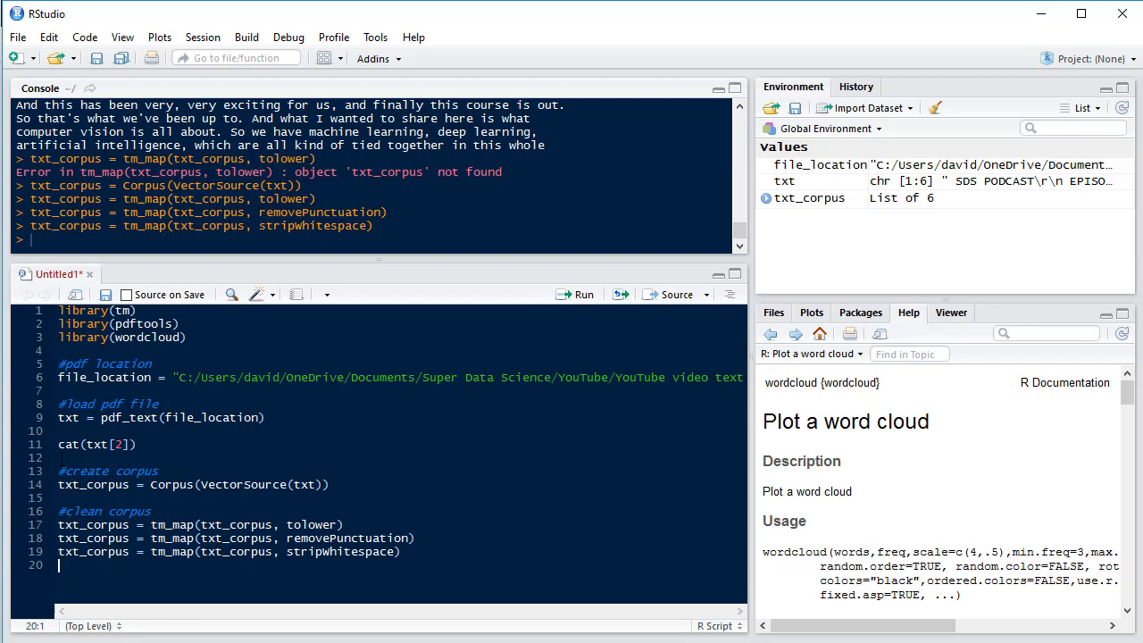
Step: Under a '#remove stop' comment, preview stopwords with head(stopwords("en"))
type("#remove stop")
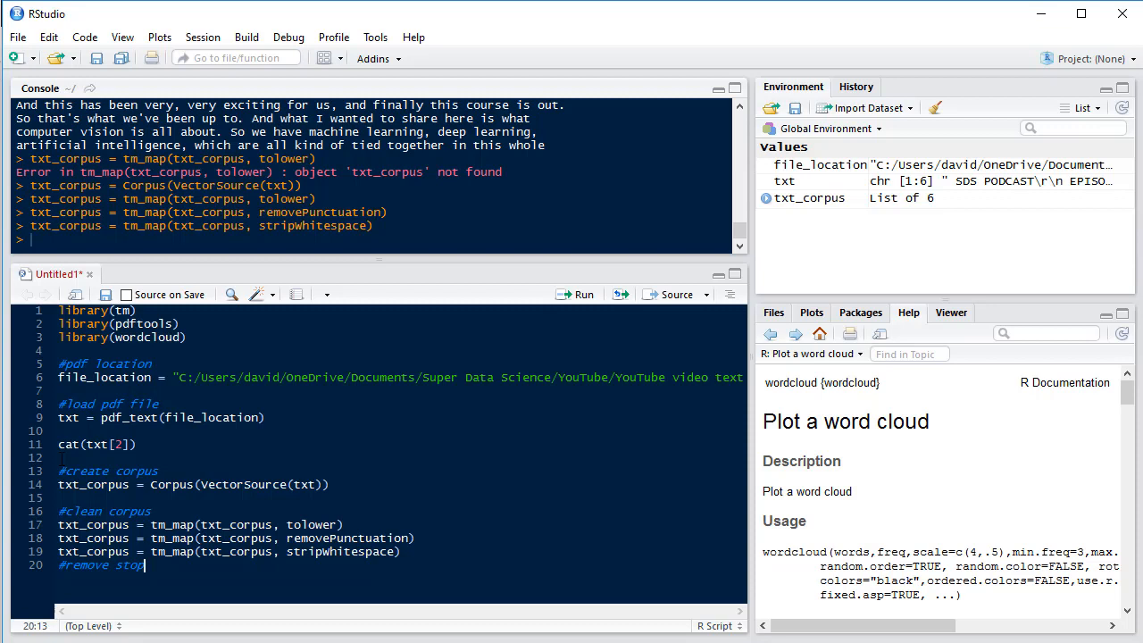
type("head()")
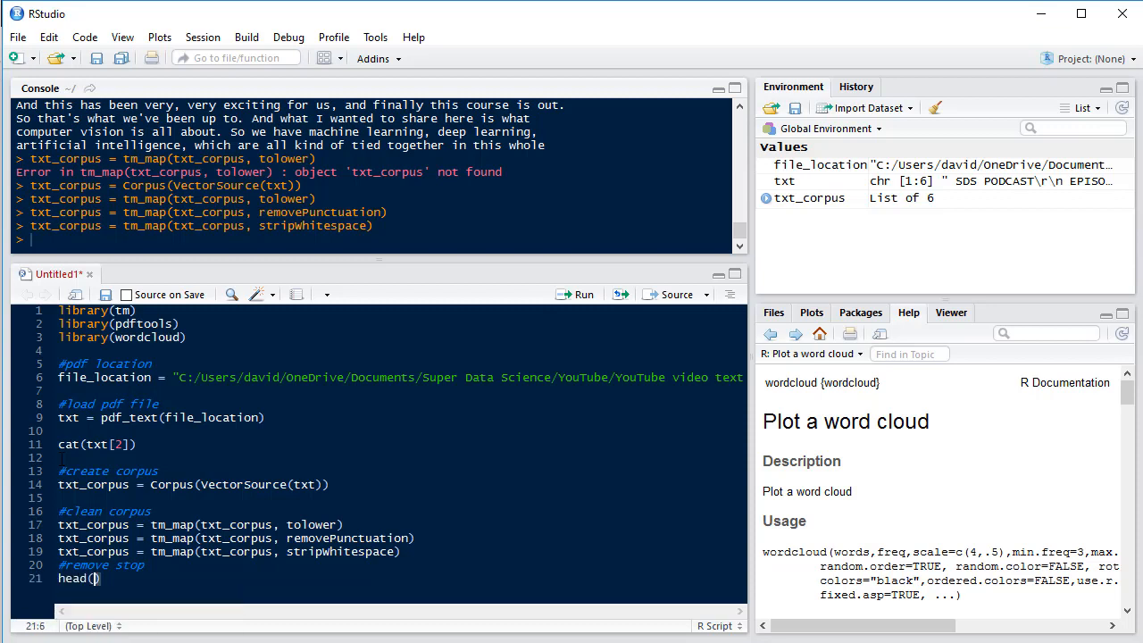
type("stop")
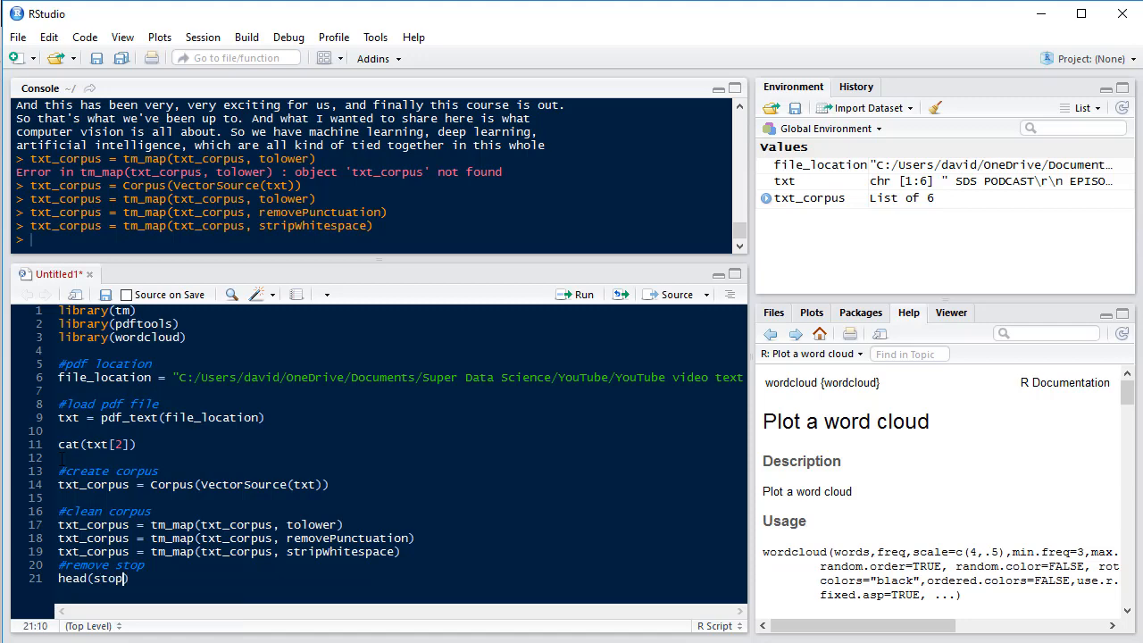
type("stop")
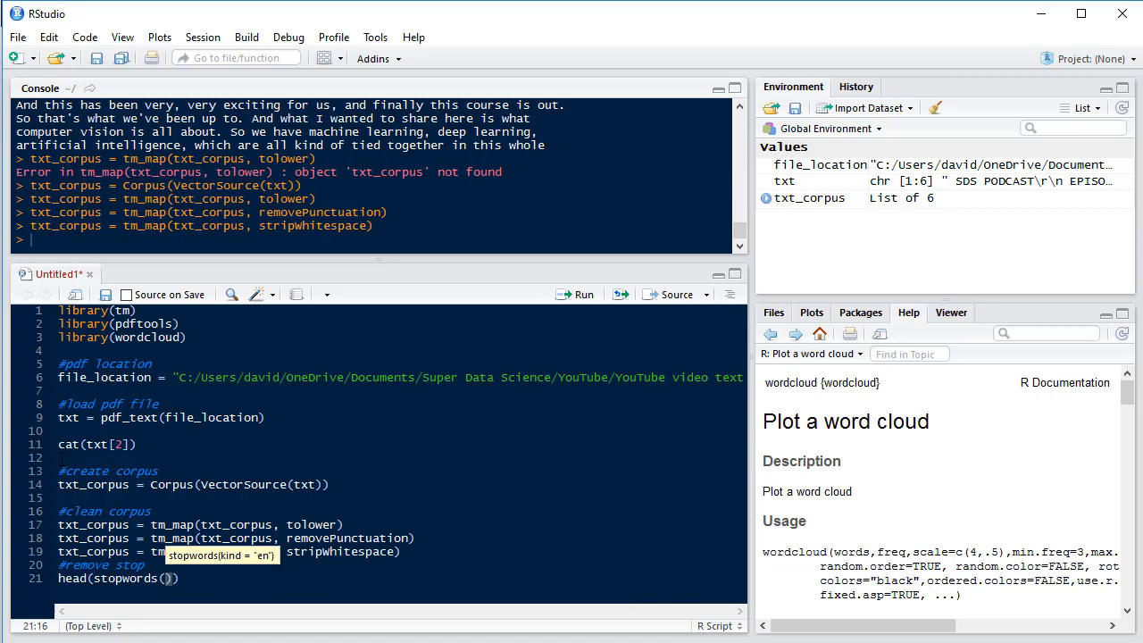
type("\"\"")
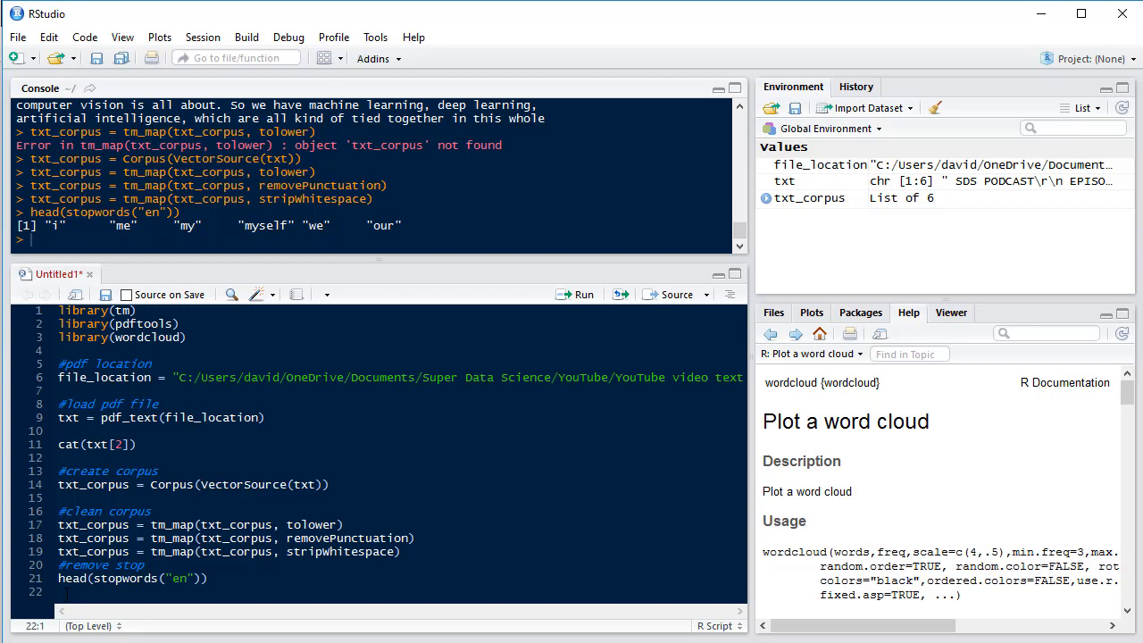
Step: Remove English stopwords with txt_corpus = tm_map(txt_corpus, removeWords, stopwords("en"))
type("txt")
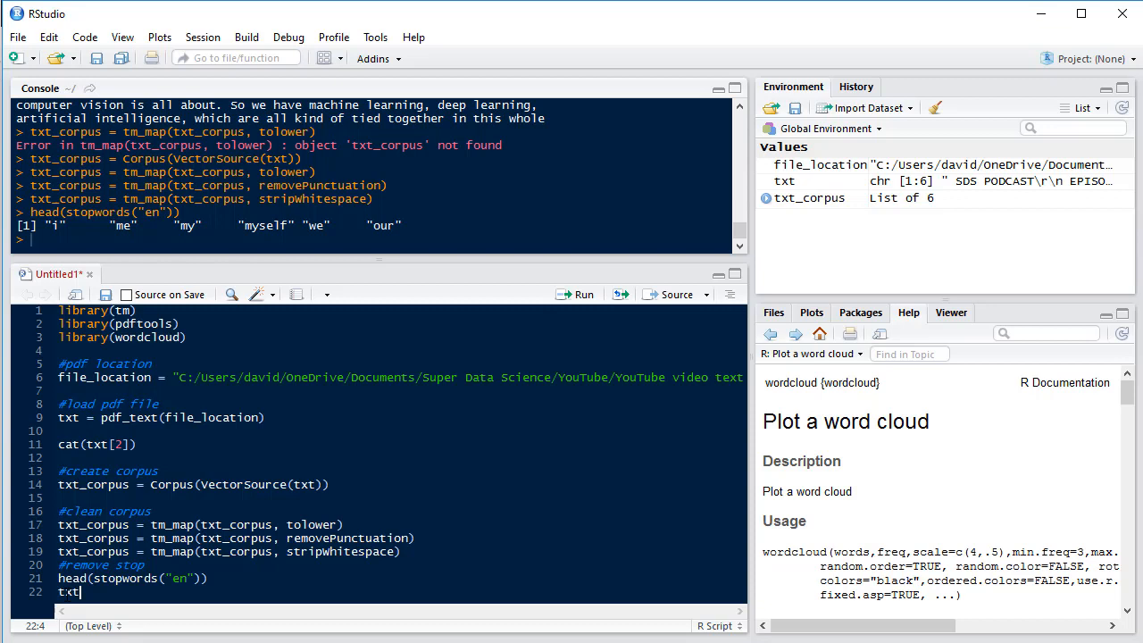
type("txt")
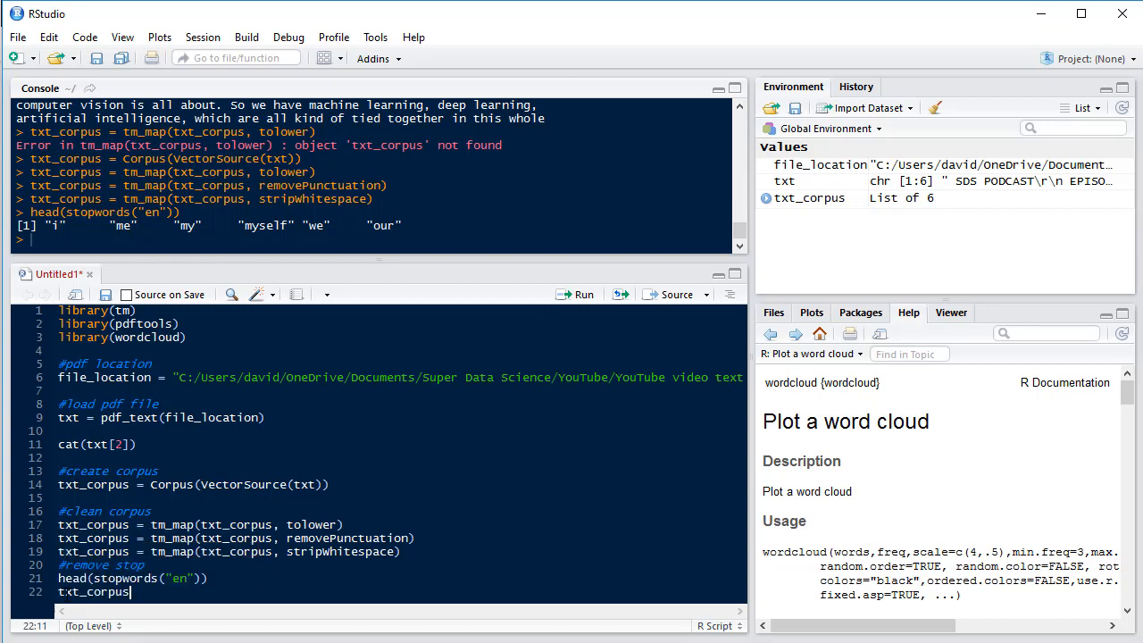
type("= tm_map(")
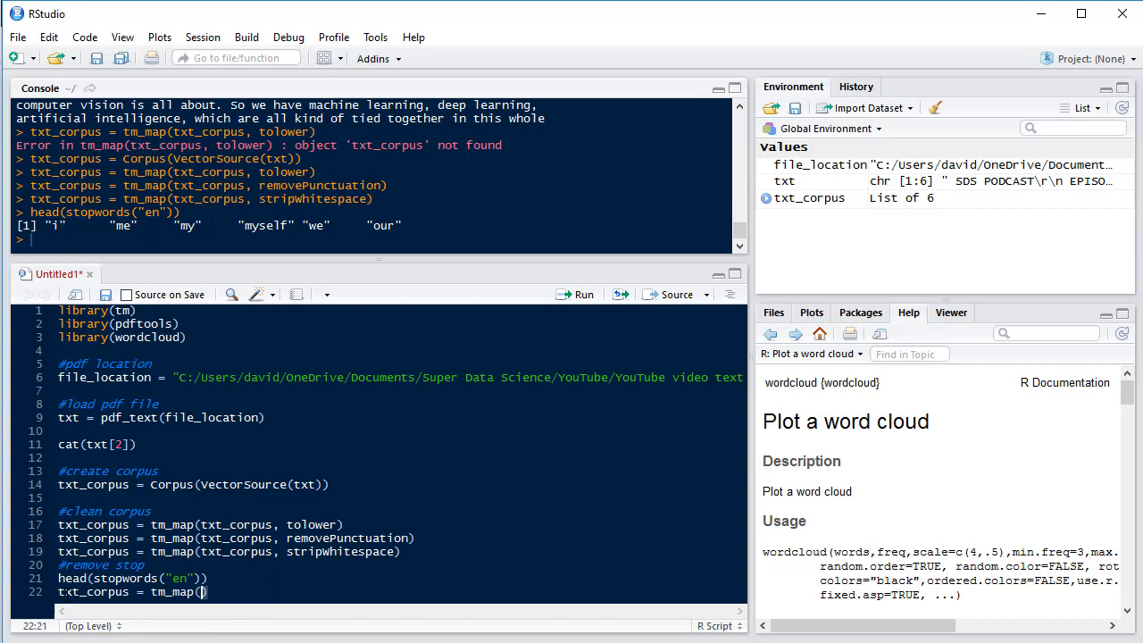
type("txt")
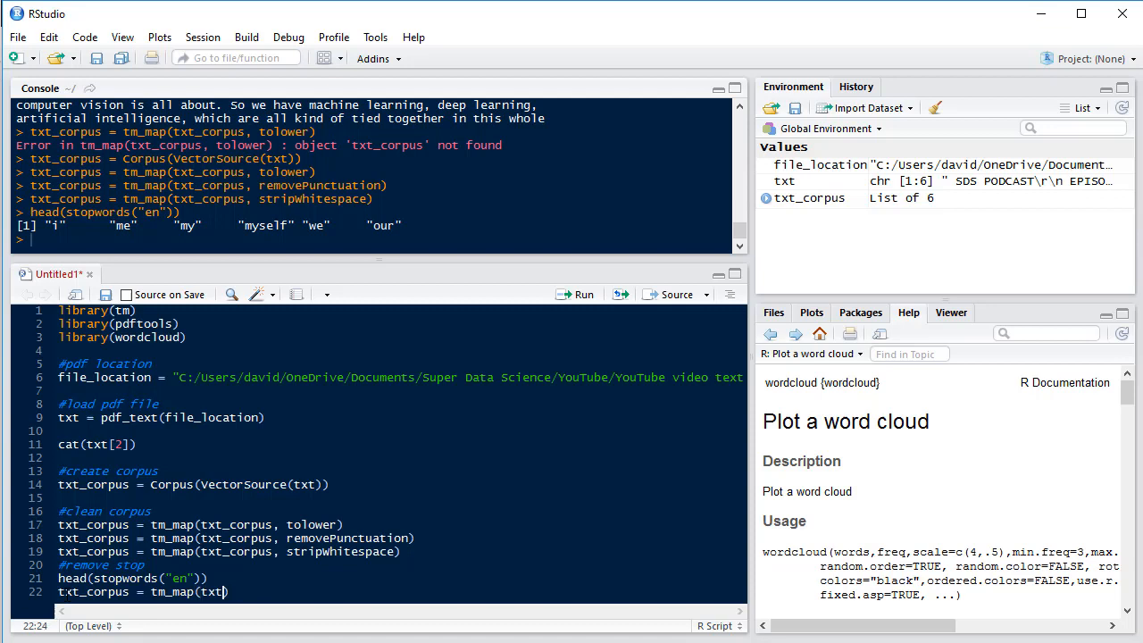
type("_corpus")
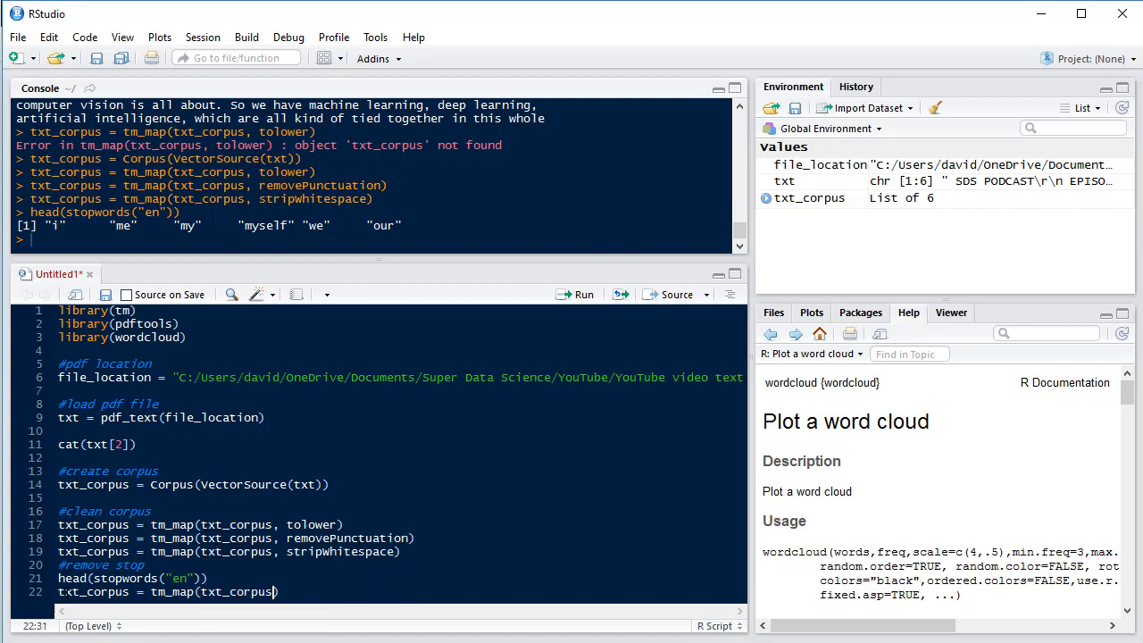
type("removeWords")
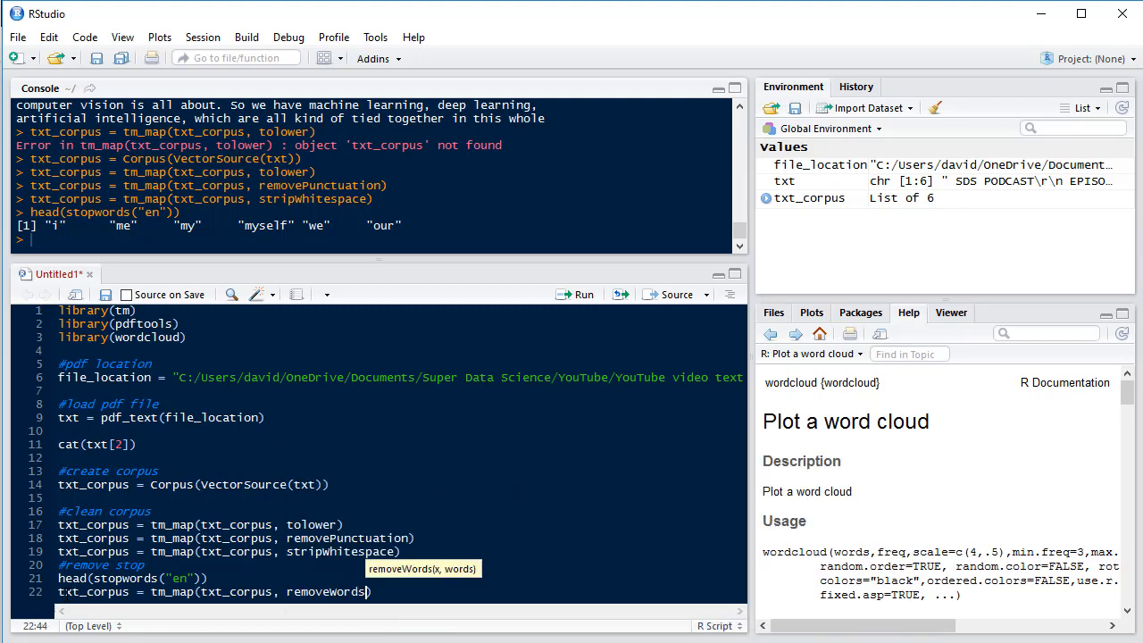
type(", stopwords")
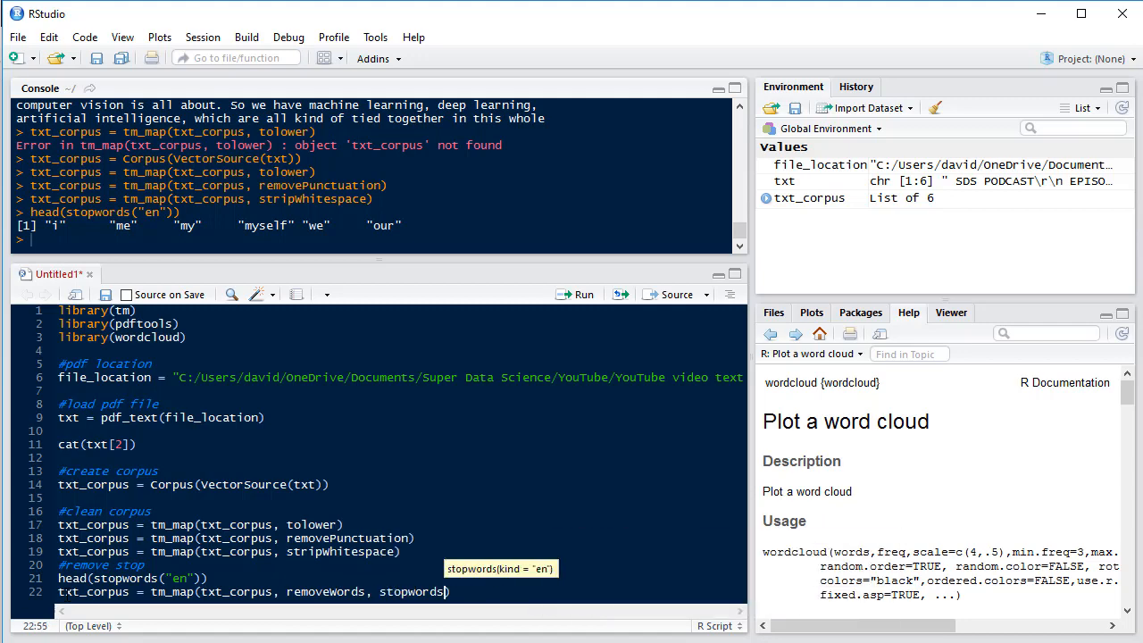
type("\"en\"")
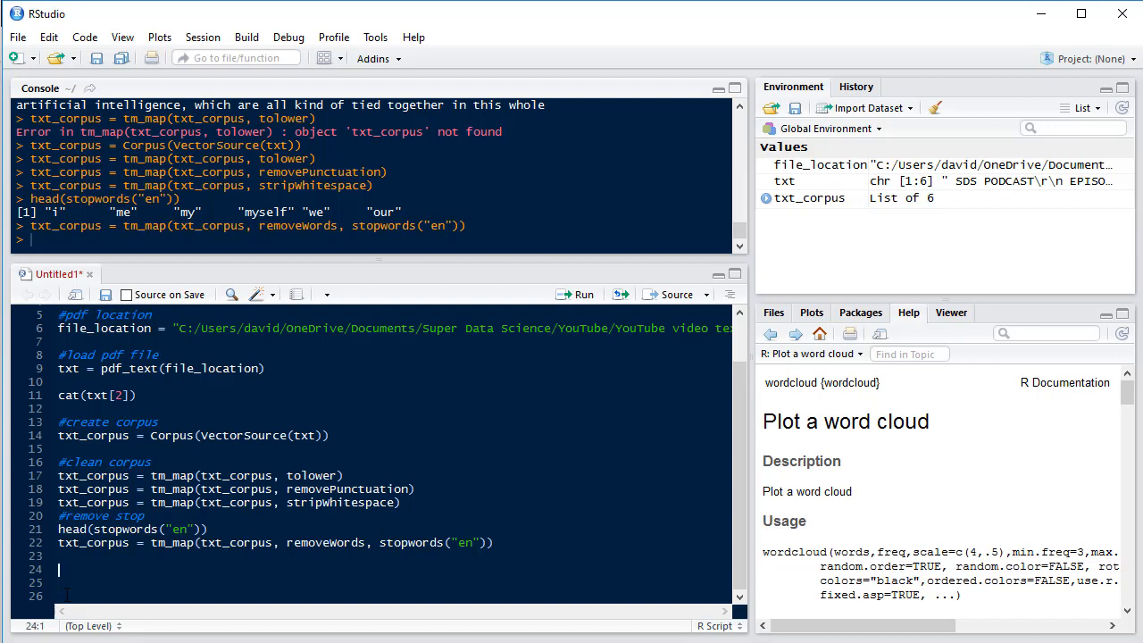
Step: Under '#view content of Corpus', print txt_corpus$content to list the cleaned text
type("#view")
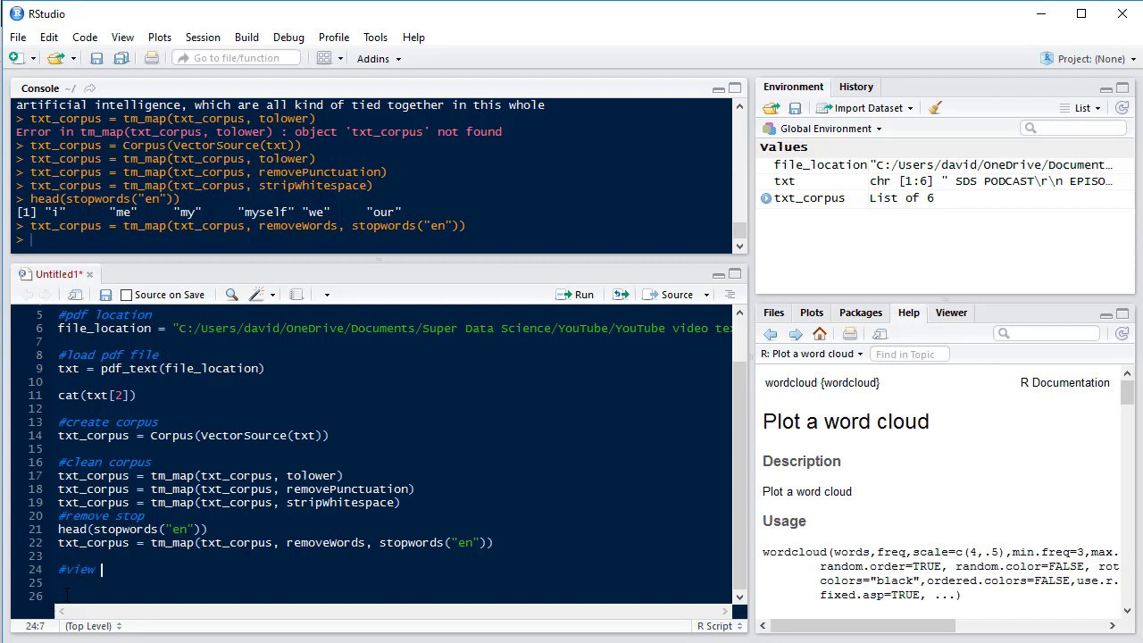
type("content of Cor")
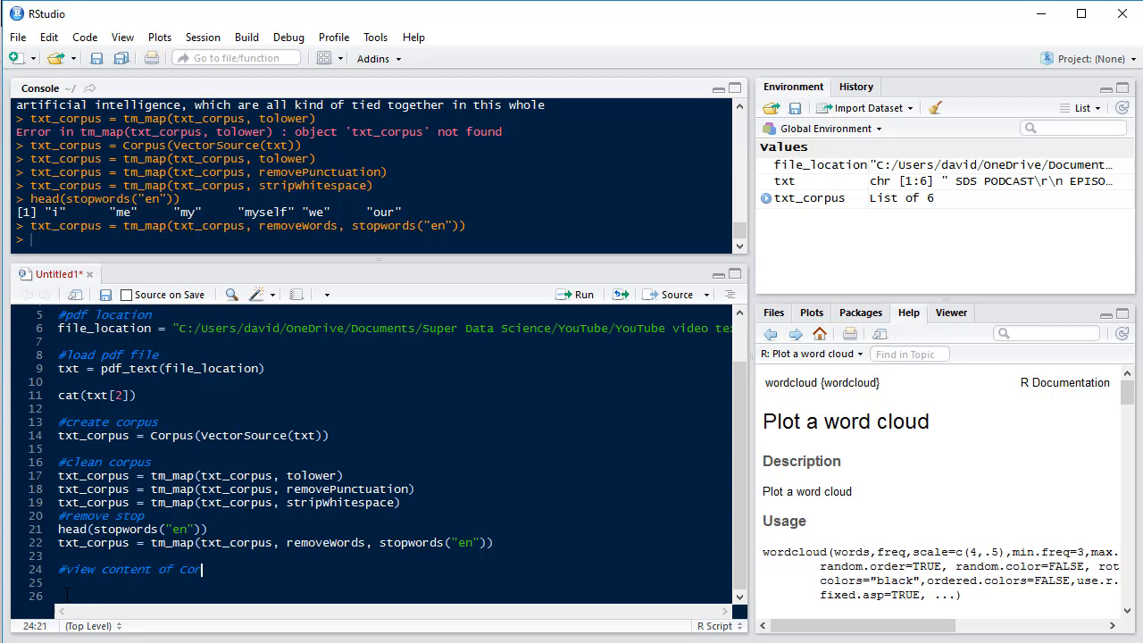
type("txt_corpus")
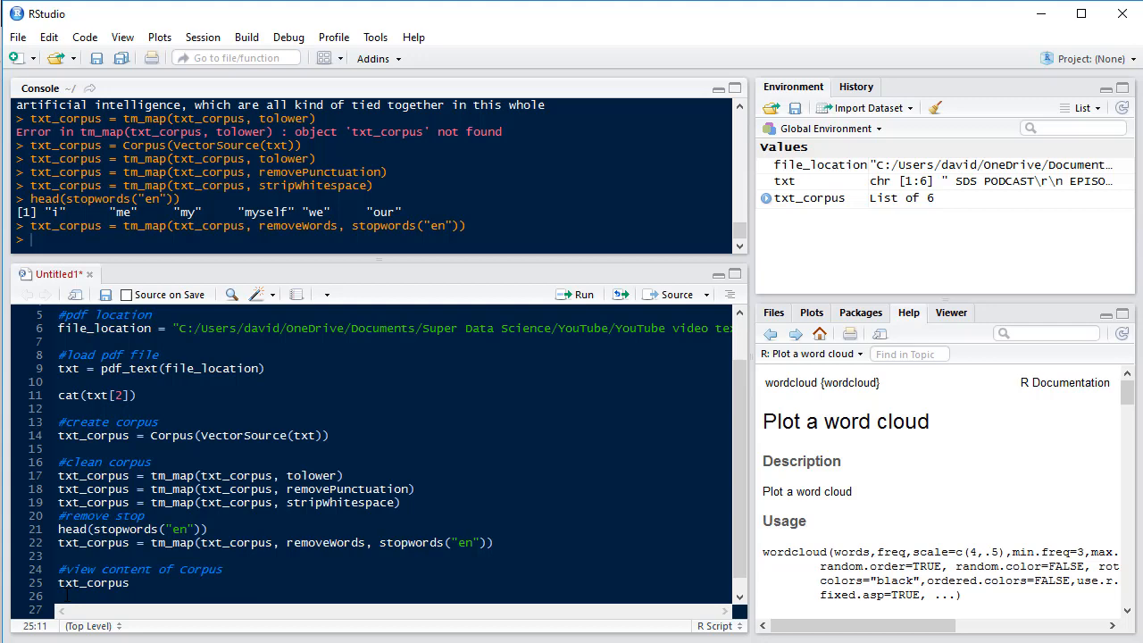
type("$content")
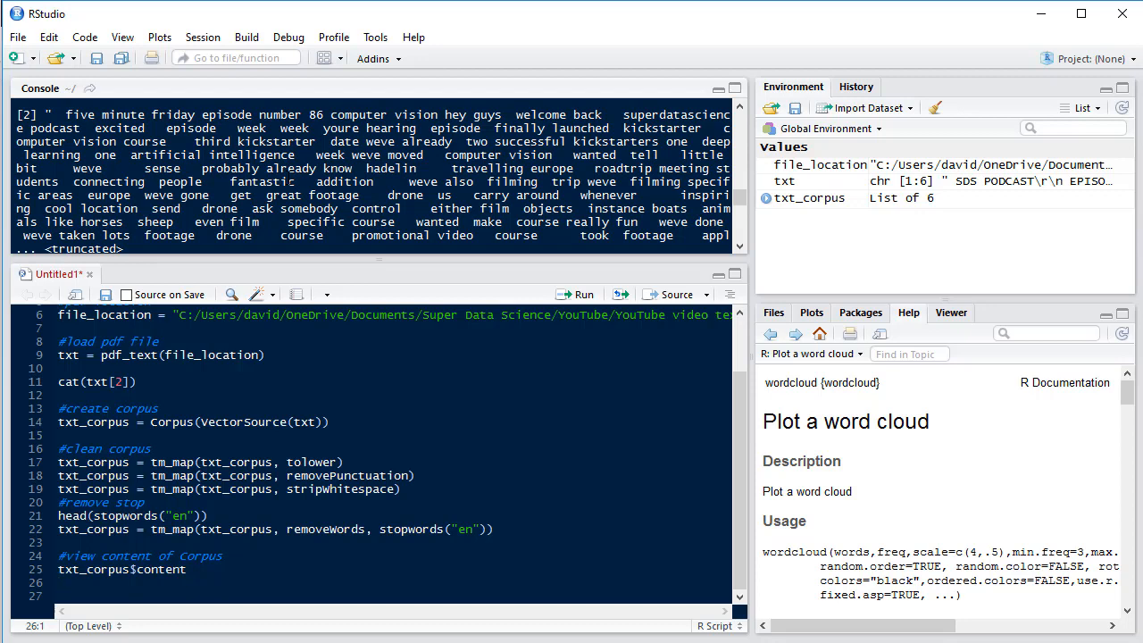
scroll("down", 3)
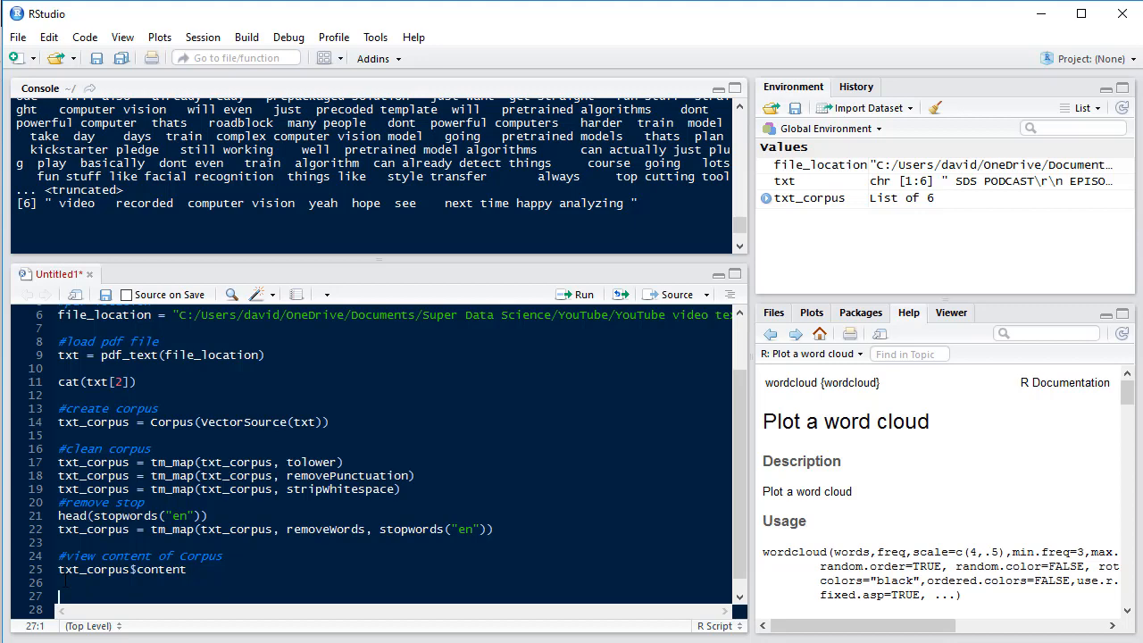
Step: Under '#create document term matrix', build dtm = DocumentTermMatrix(txt_corpus)
type("#")
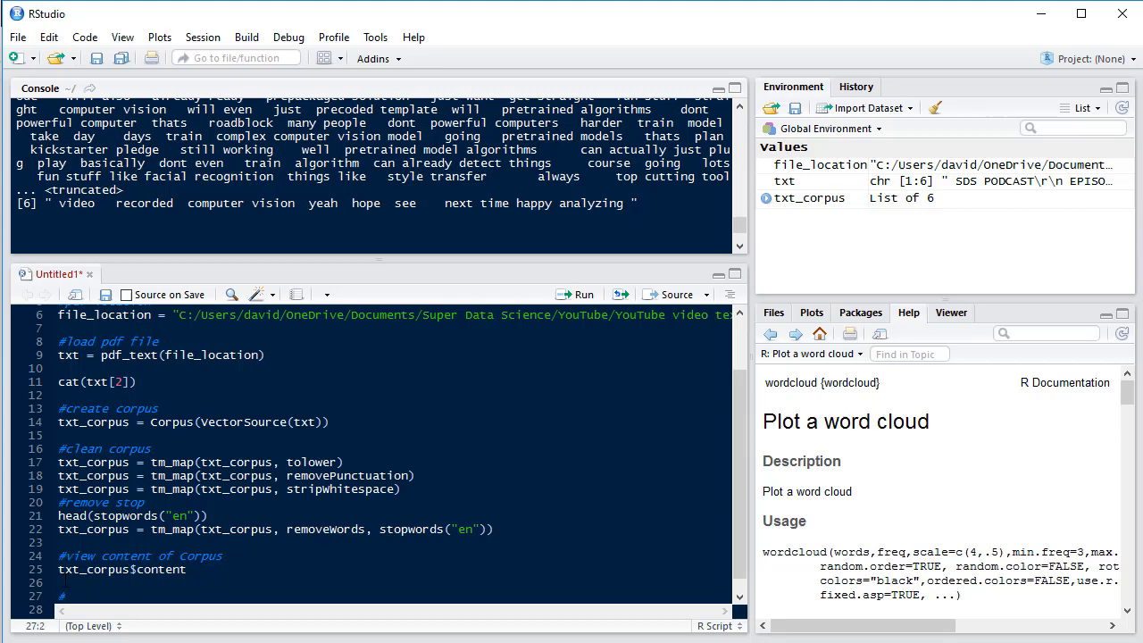
type("#create document term ma")
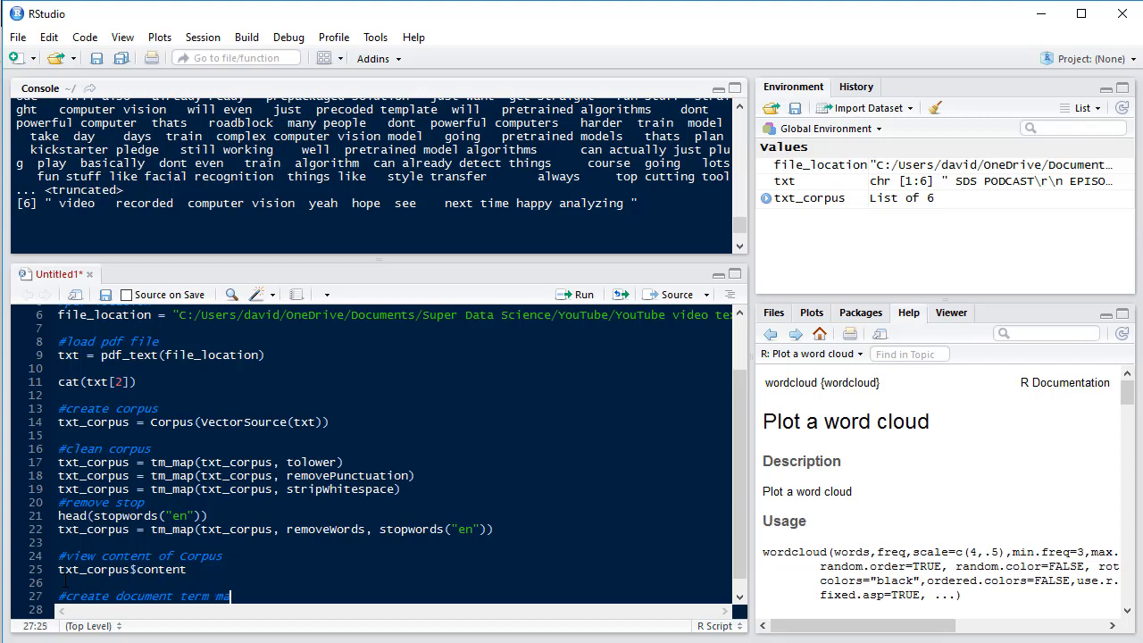
type("trix")
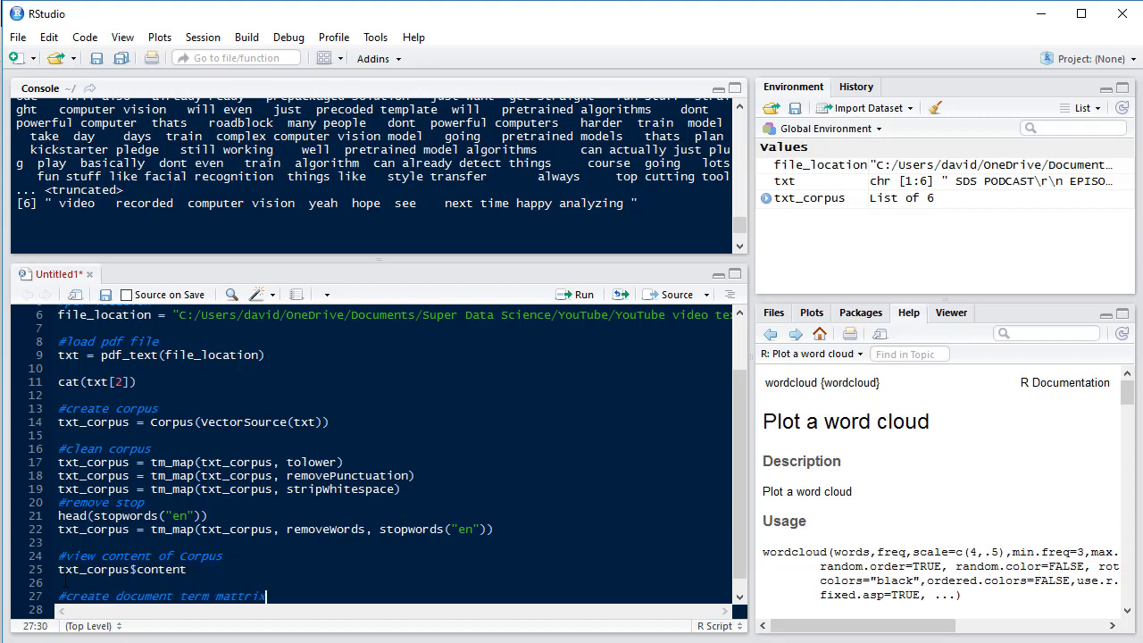
type("dt")
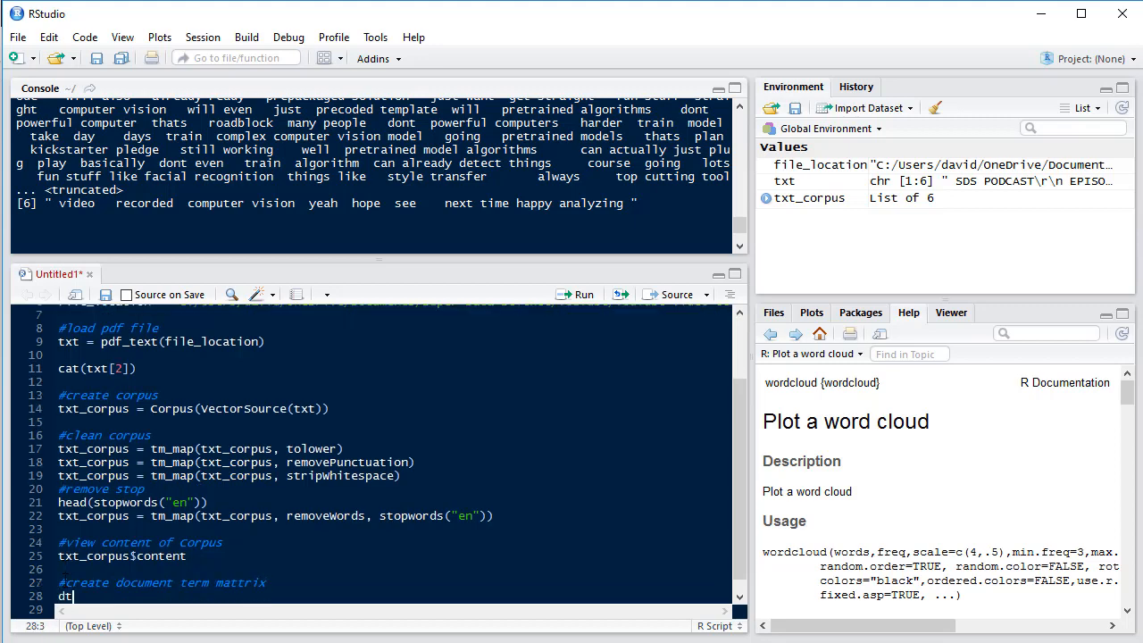
type("m = Document")
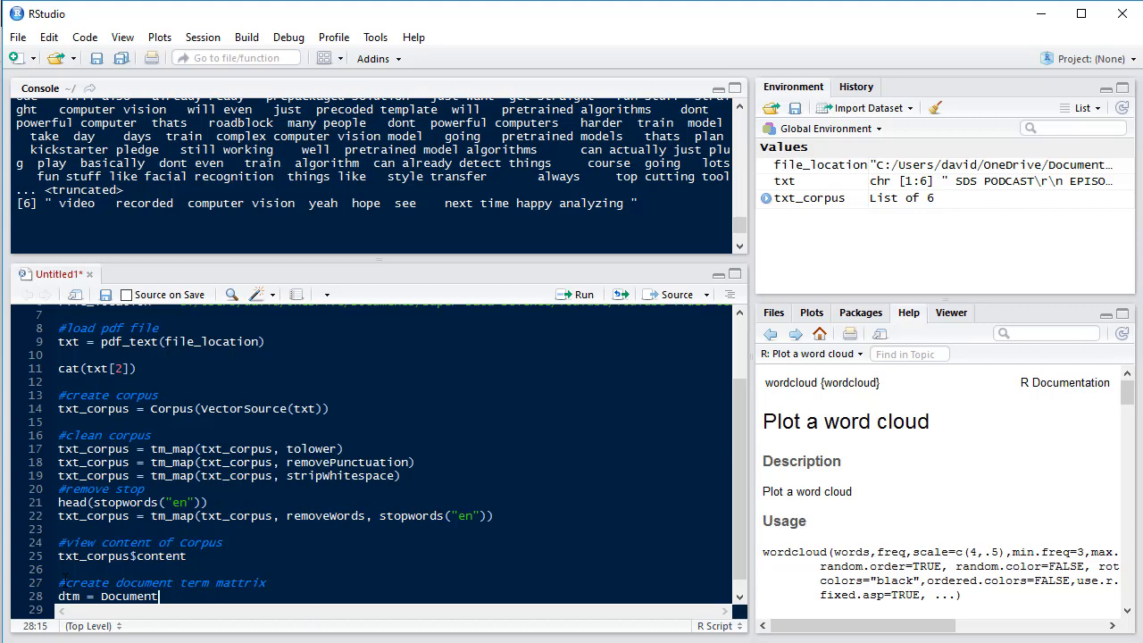
type("TermMatrix()")
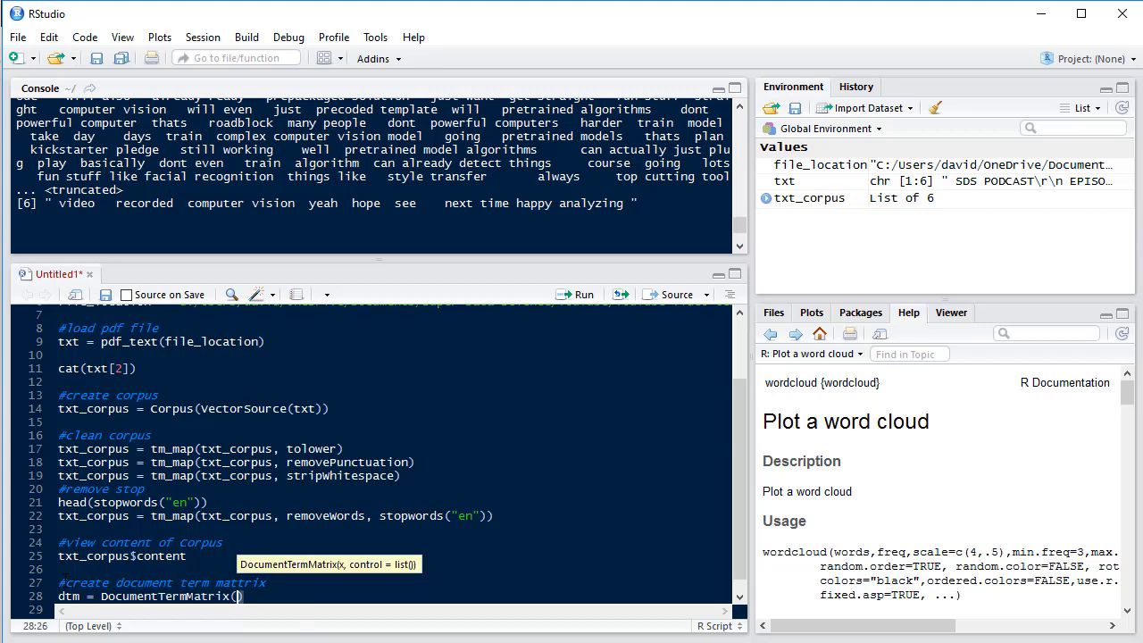
type("txt_corpus")
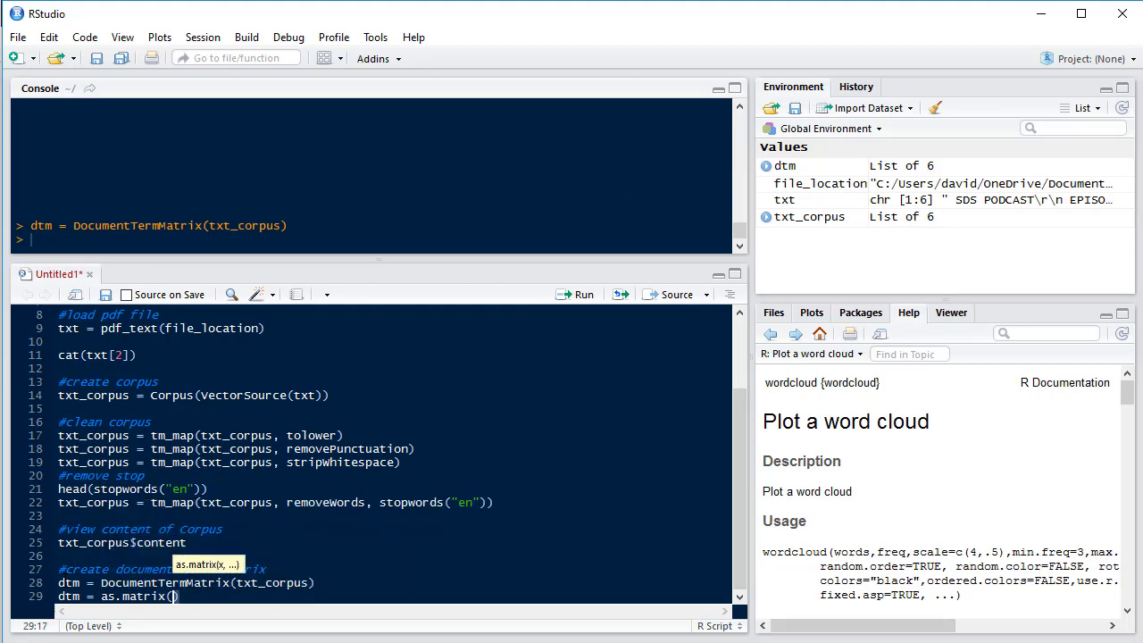
Step: Convert it with dtm = as.matrix(dtm), giving 6 rows by 335 terms
type("dtm")
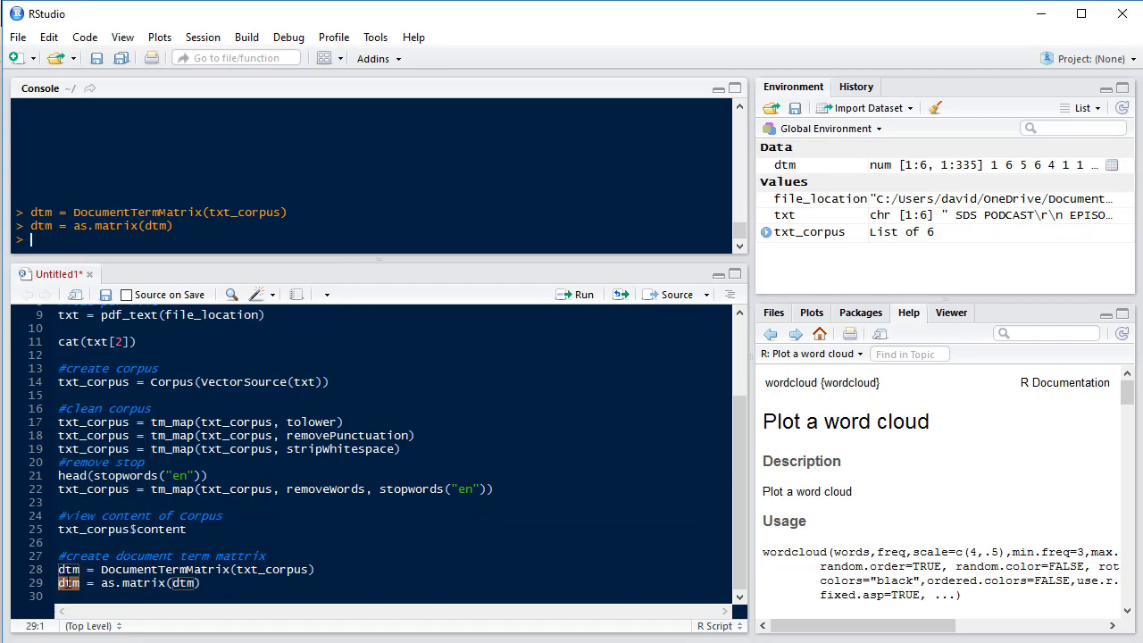
Step: View dtm, then transpose it with dtm = t(dtm) so the 335 words become rows
type("View(dtm)")
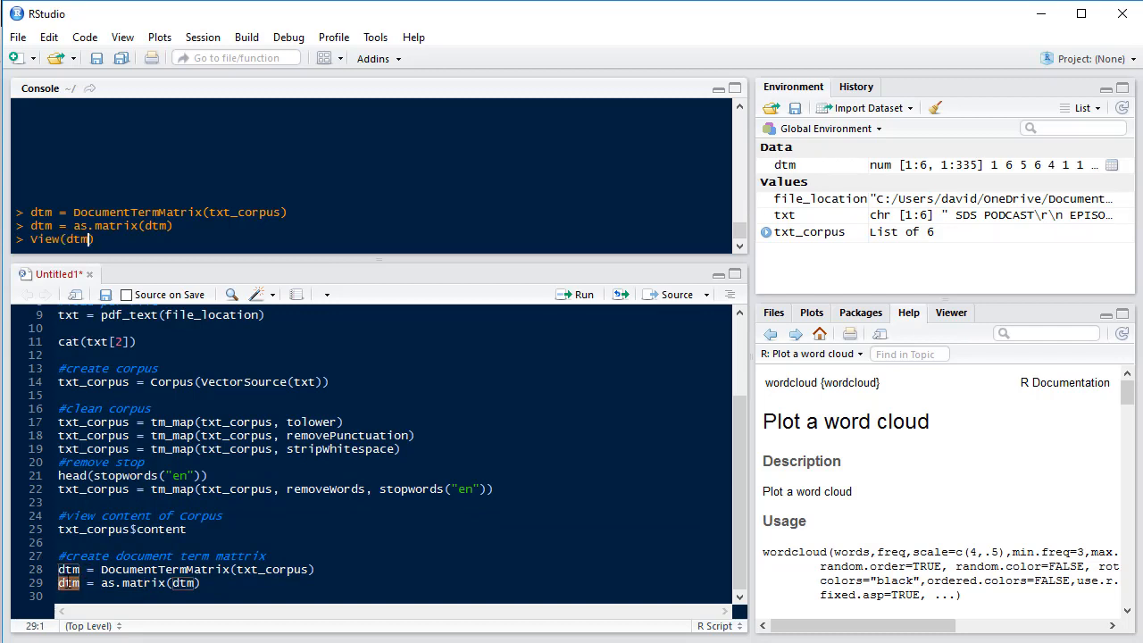
key("Return")
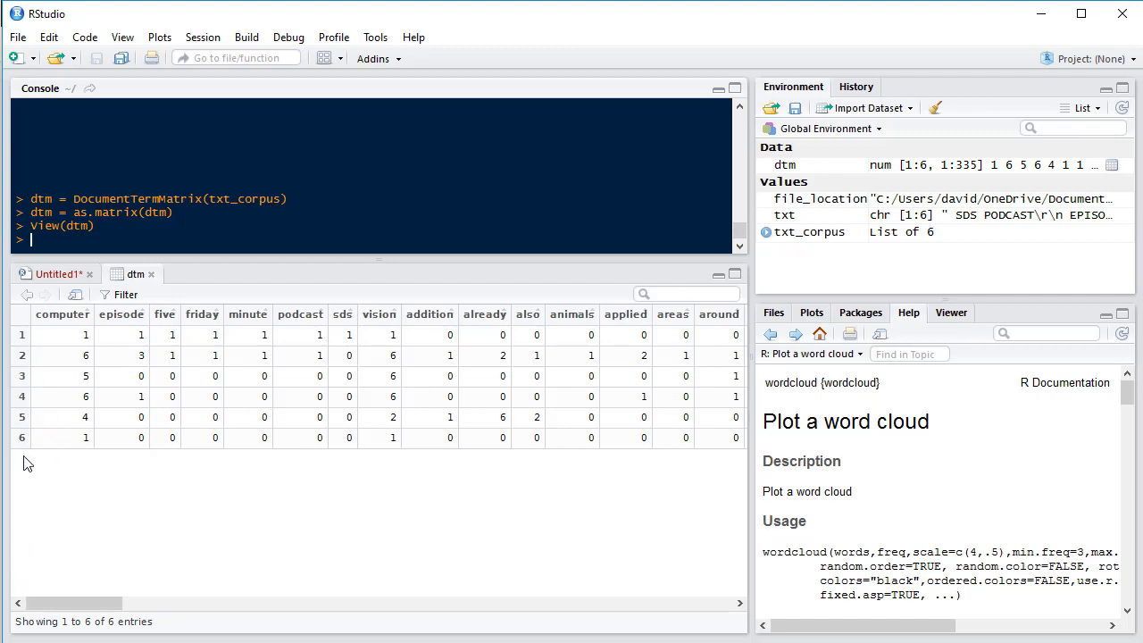
mouse_move(62, 278)
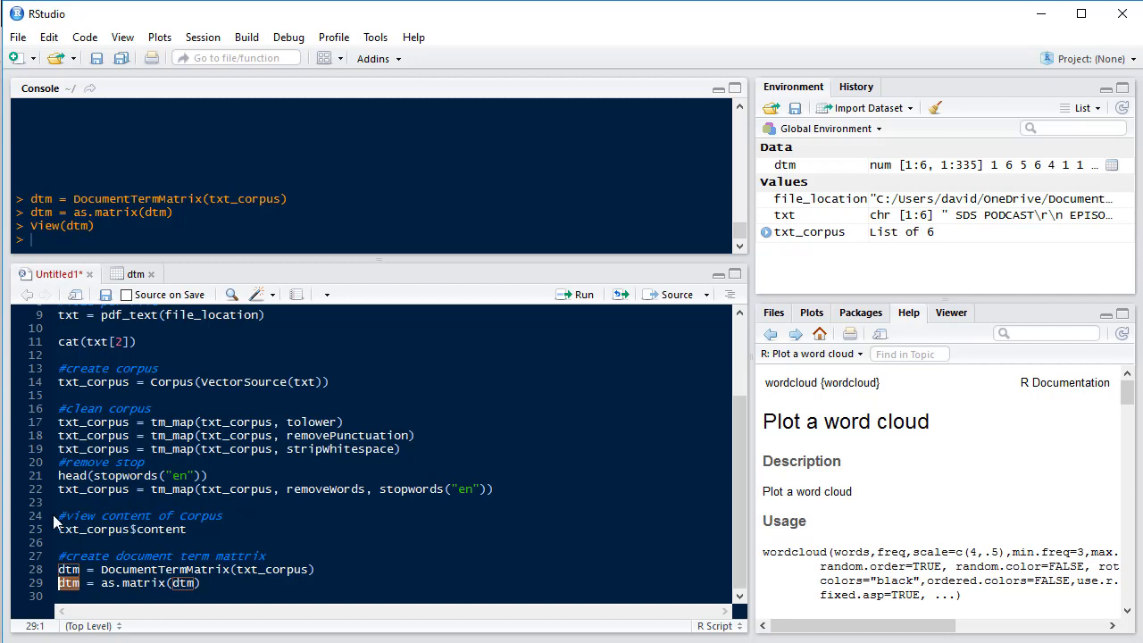
type("dtm =")
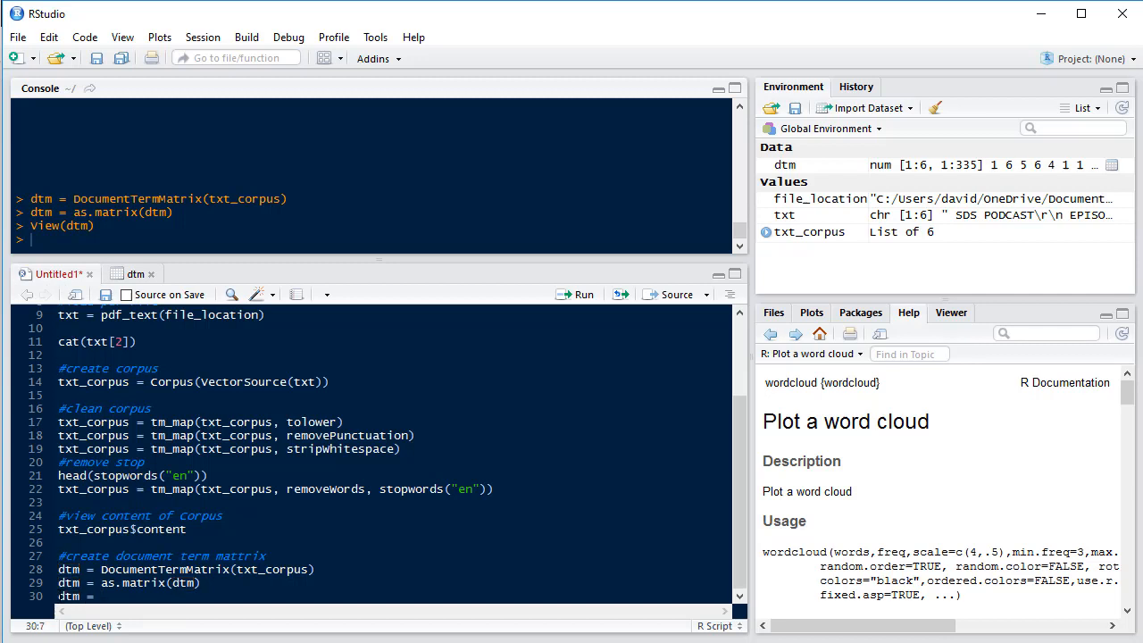
type("t(dtm")
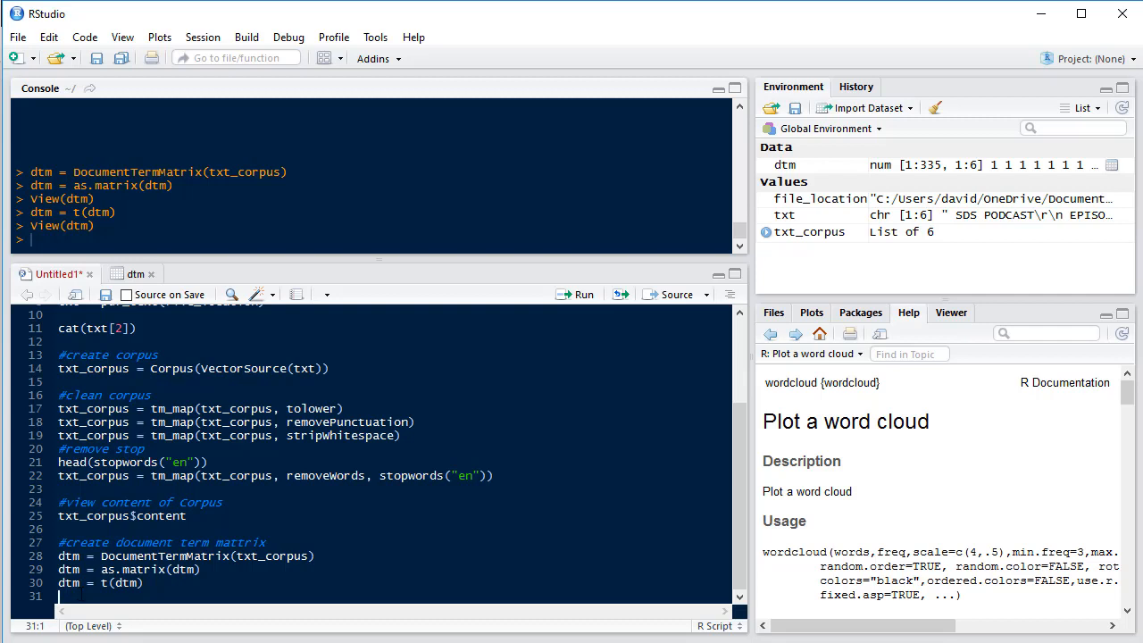
Step: Under a sum-occurrences comment, compute number_occurances = rowSums(dtm)
type("#")
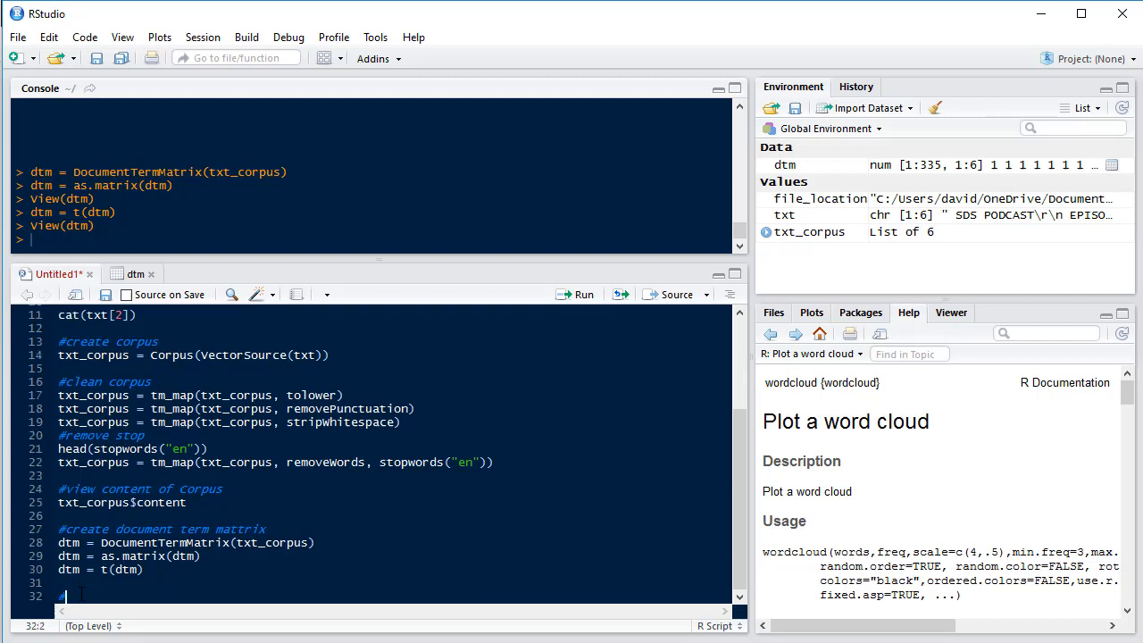
type("#sum number of occ")
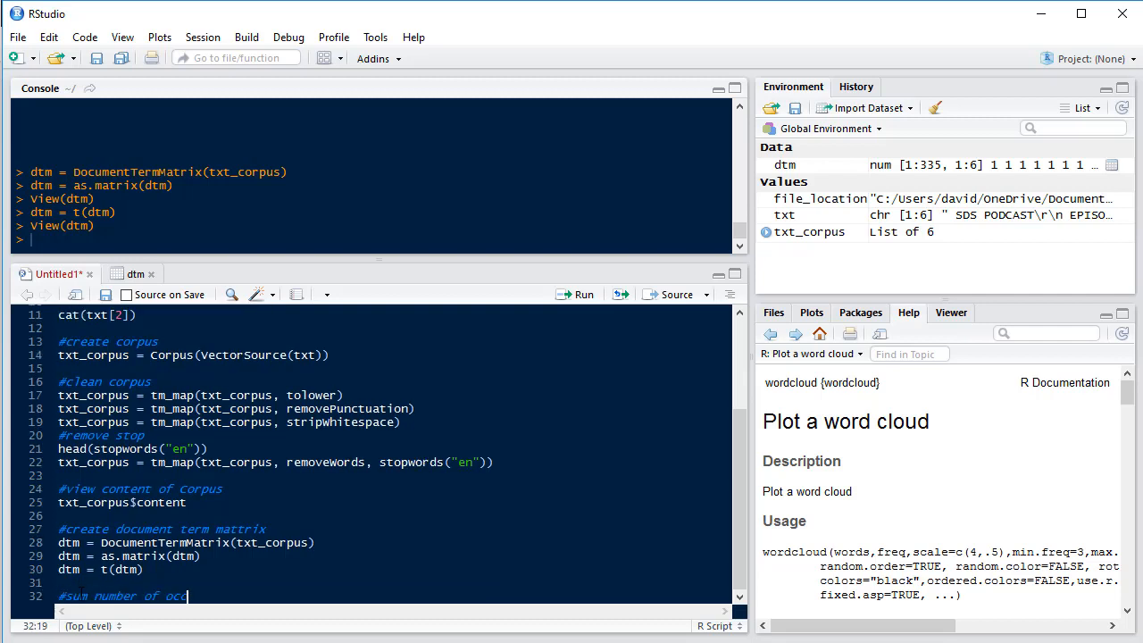
type("urance of each words")
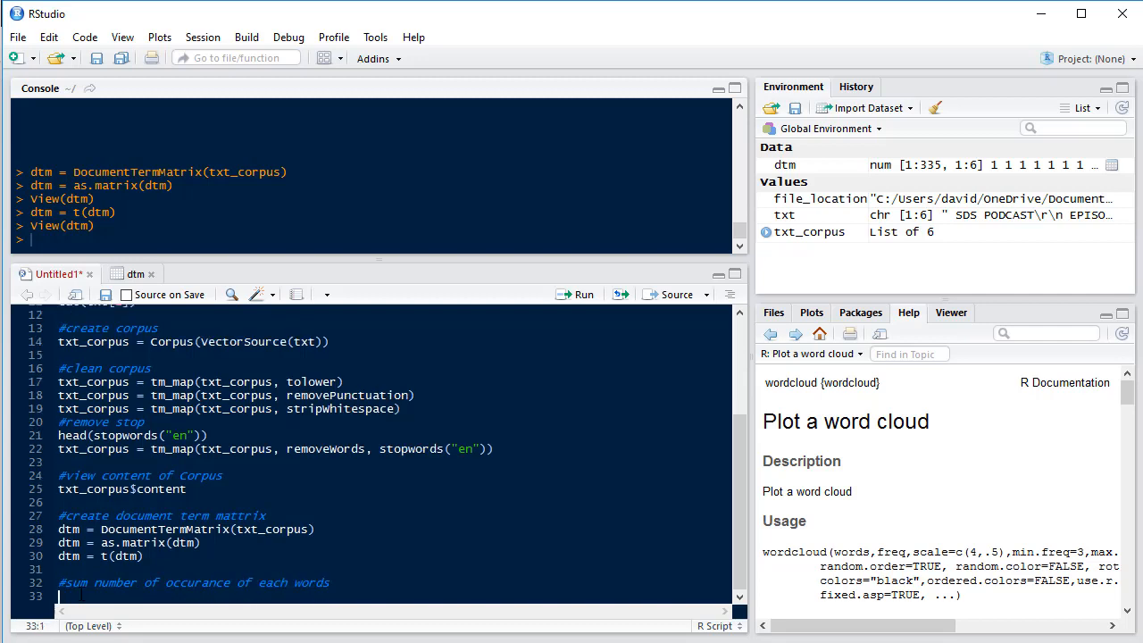
type("number_occurances = r")
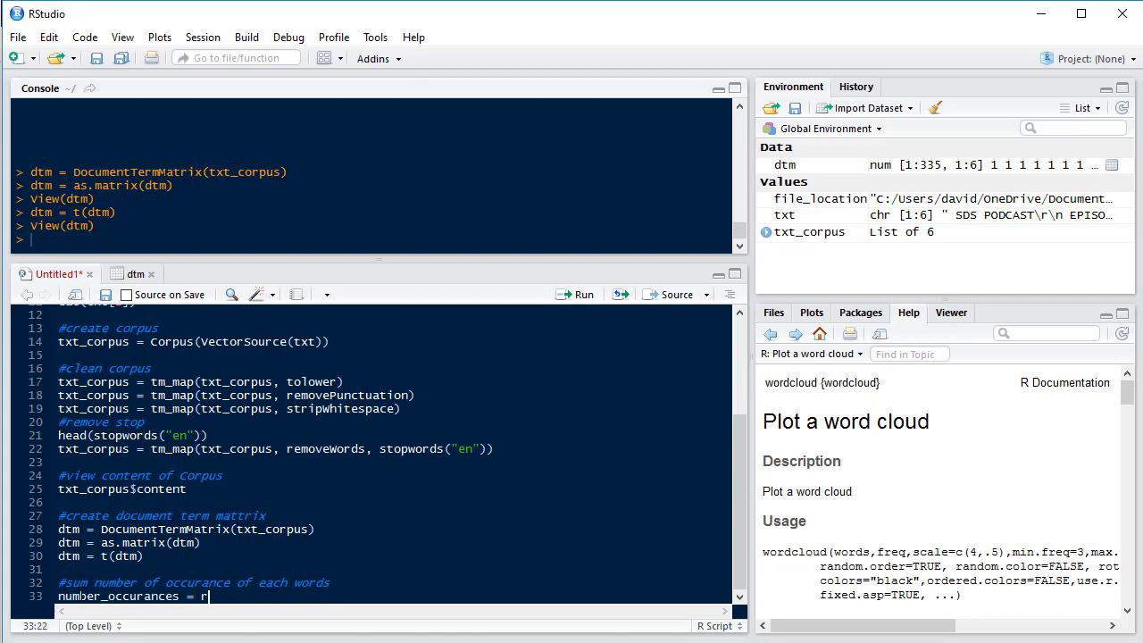
type("owSums")
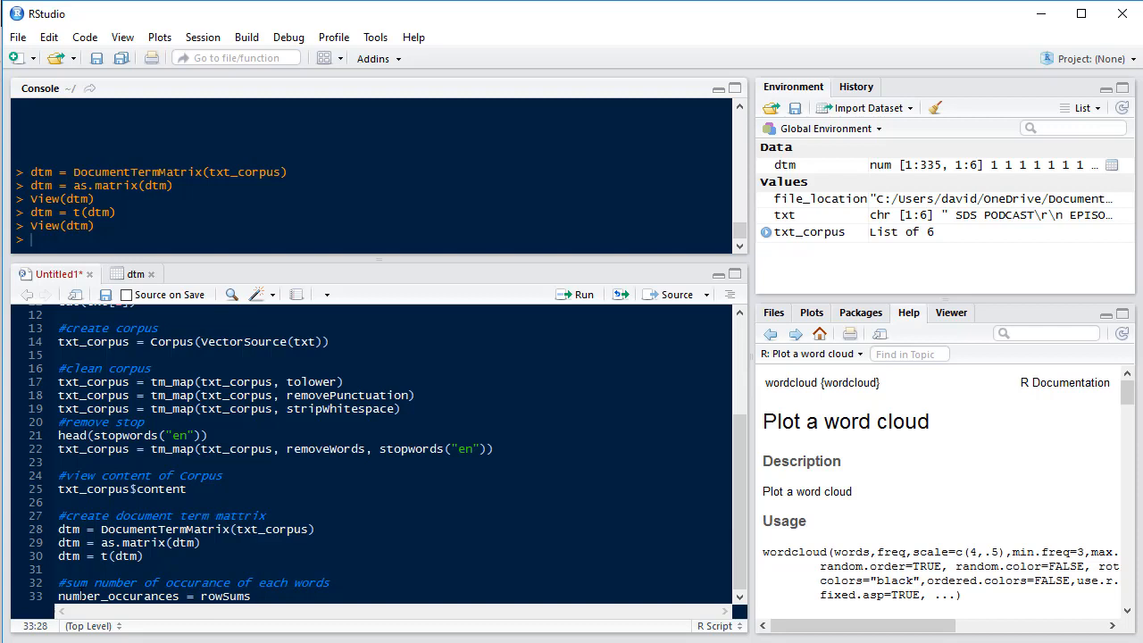
type("(dtm)")
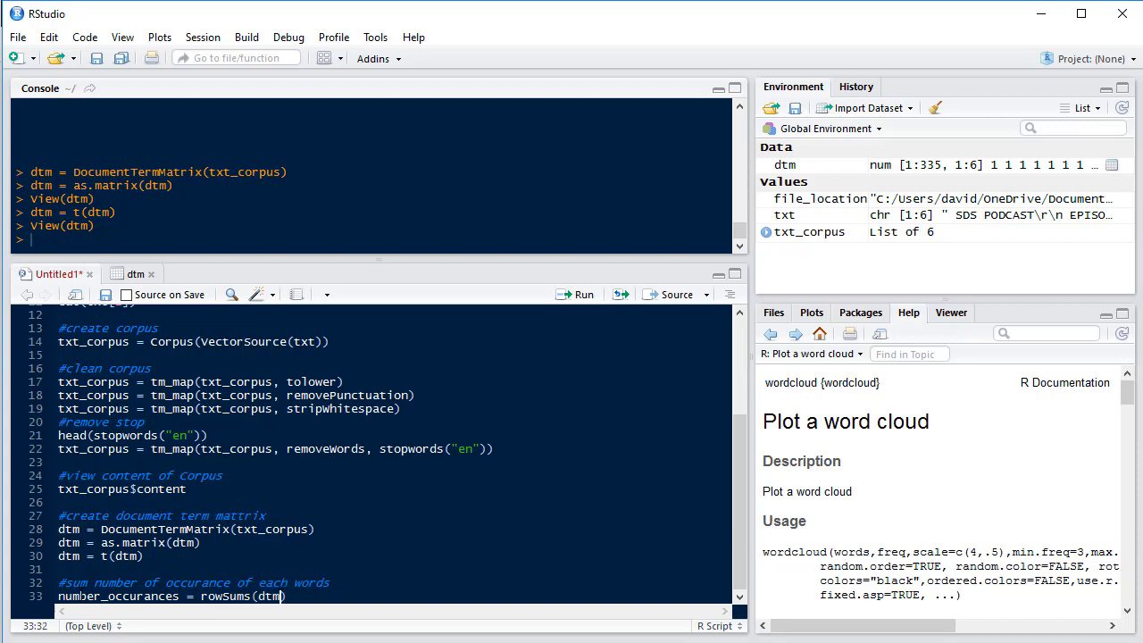
key("Return")
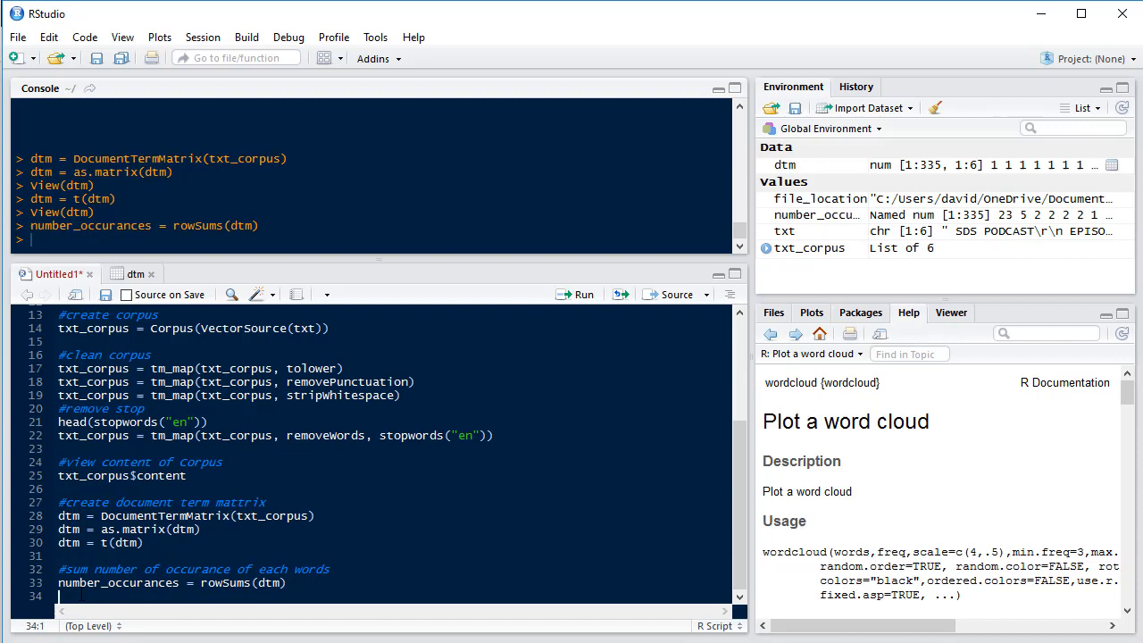
Step: Sort number_occurances in decreasing order with sort(..., decreasing = TRUE)
type("number_occurances =")
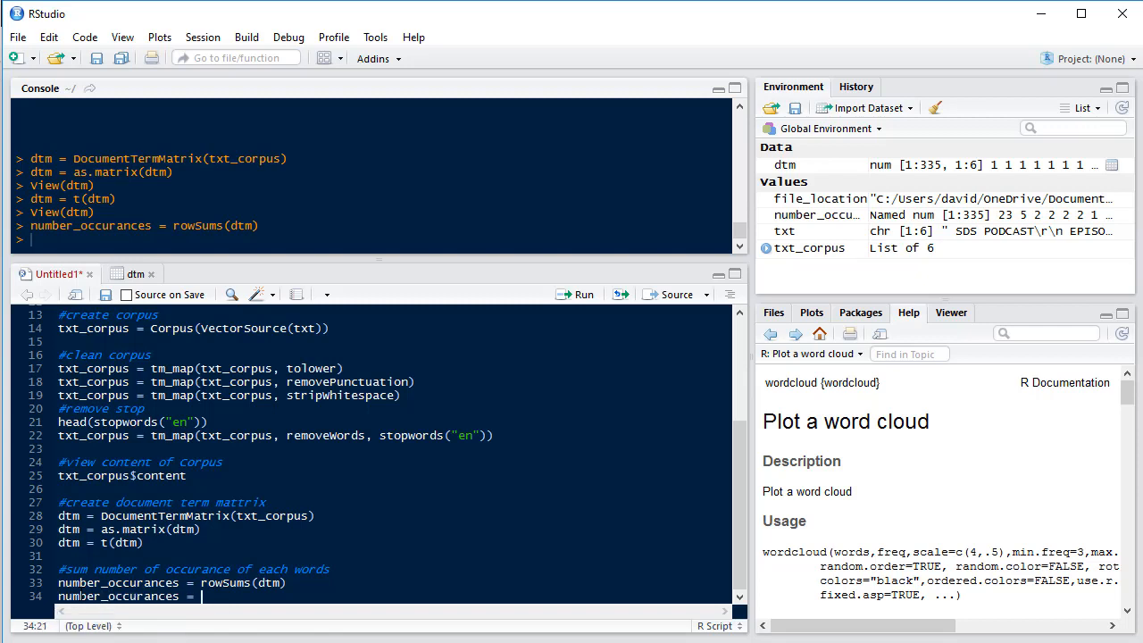
type("sort(")
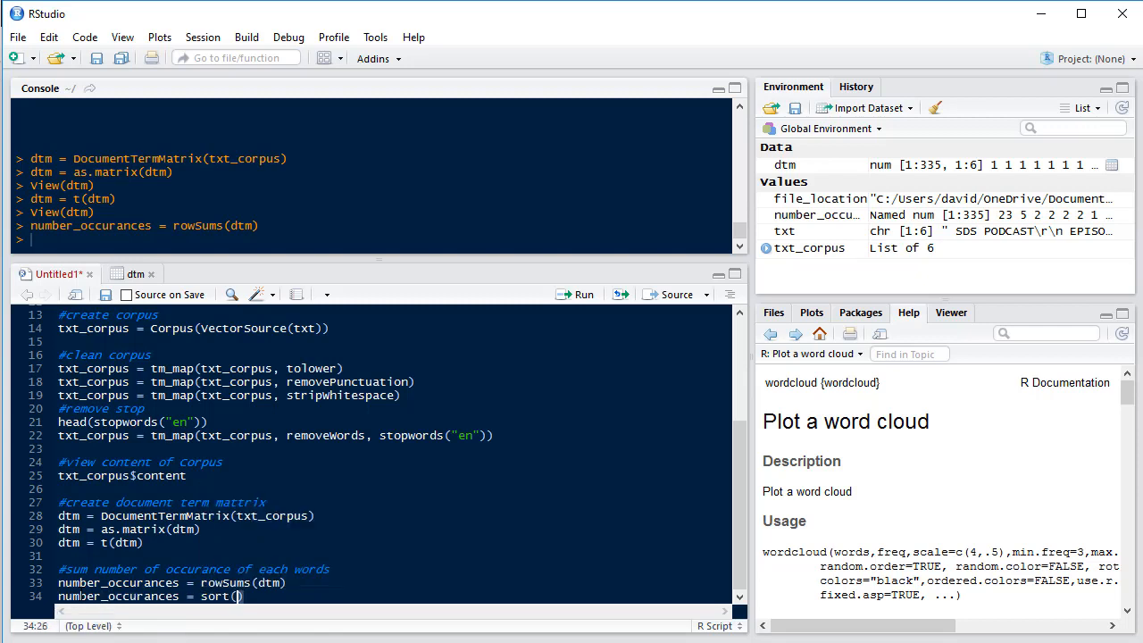
type("number_occurances")
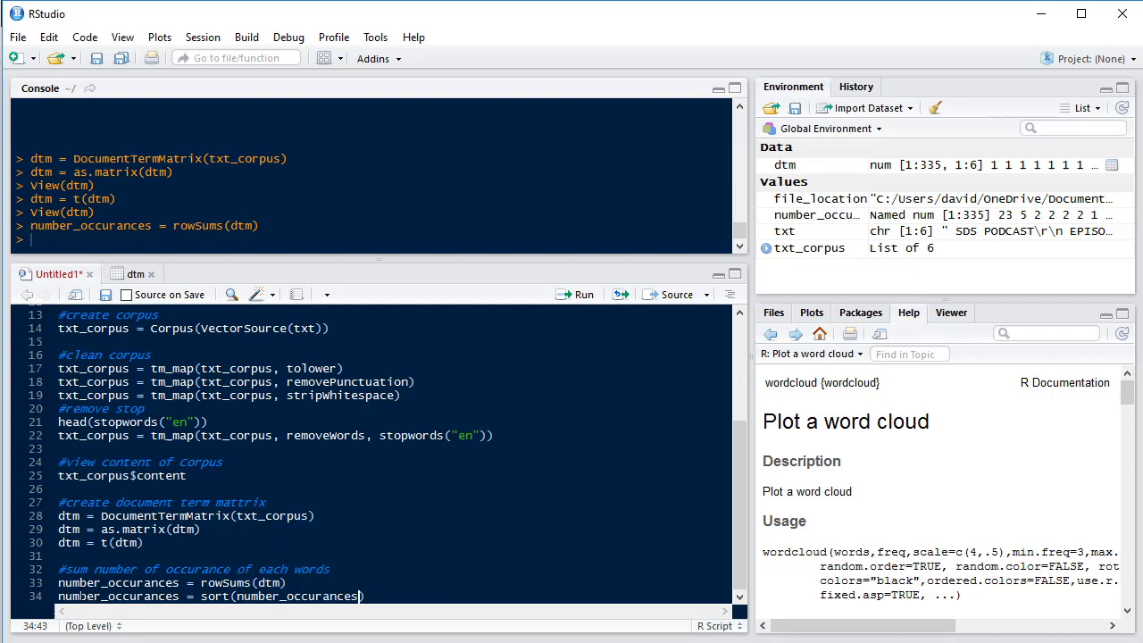
type(", decreasing = TRUE")
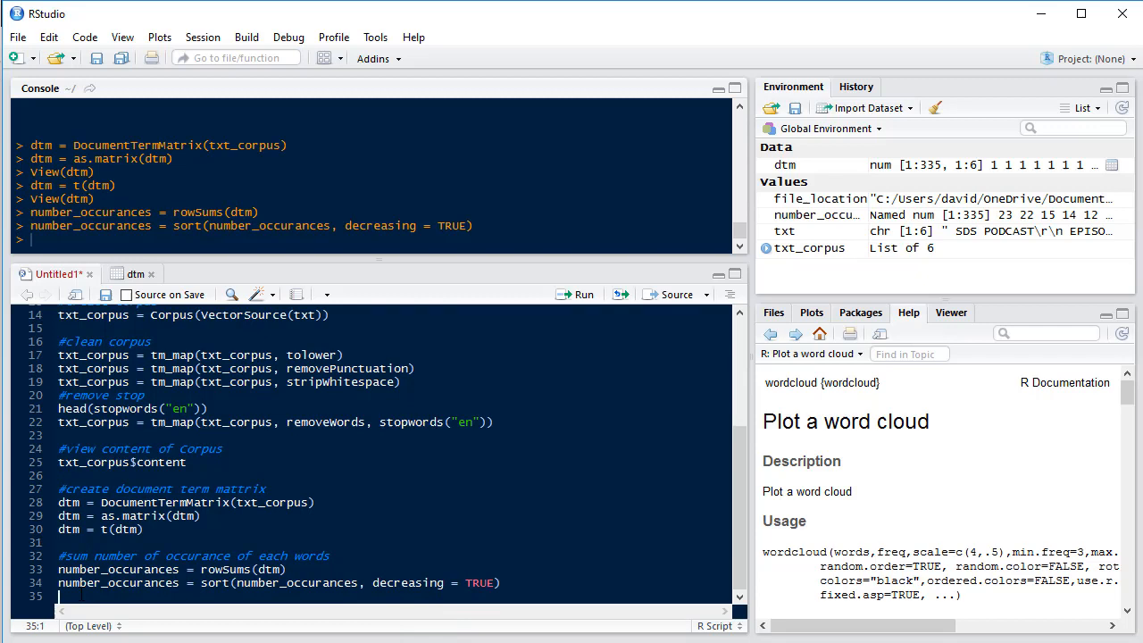
Step: Show the top words with head(number_occurances), then start a '#plot wordcloud' comment
double_click(118, 582)
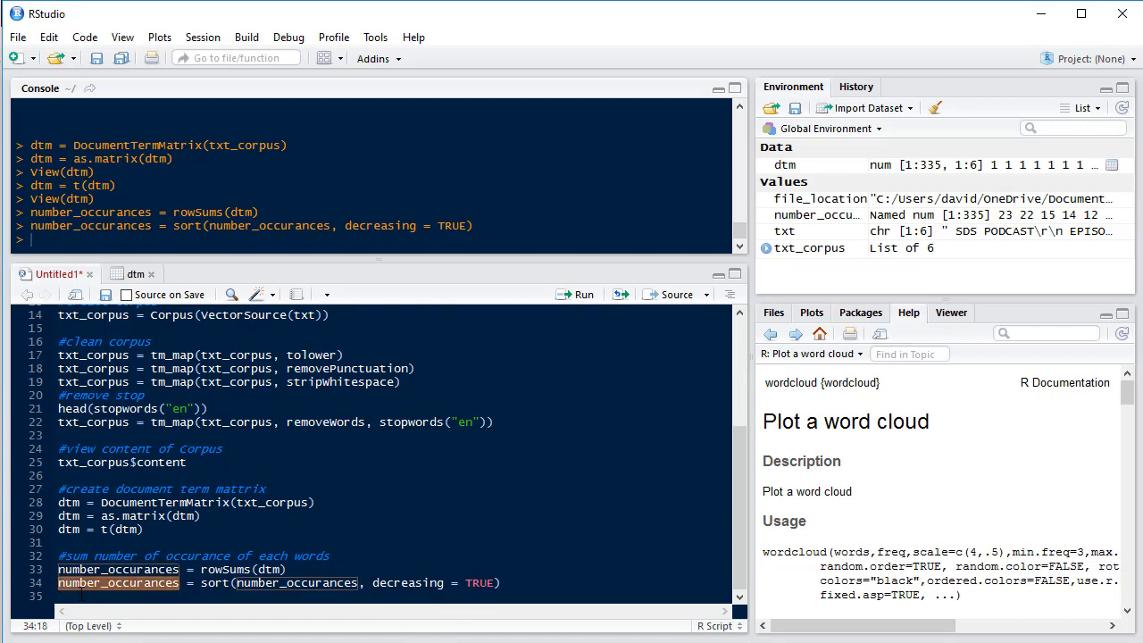
type("head(number_occurances)")
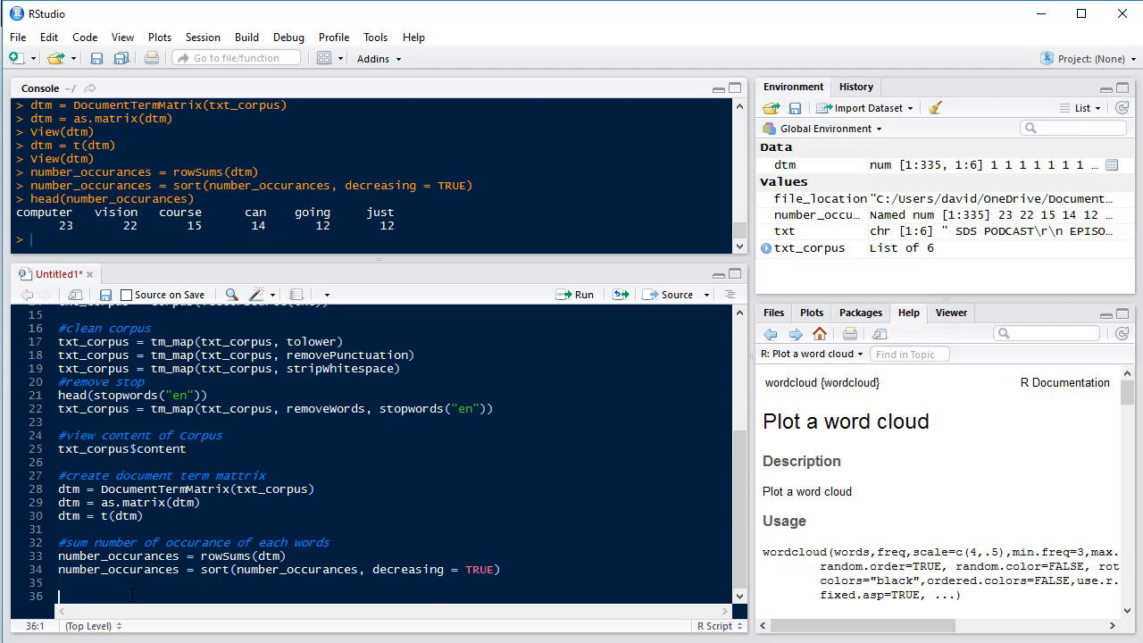
type("#plot wordcloud")
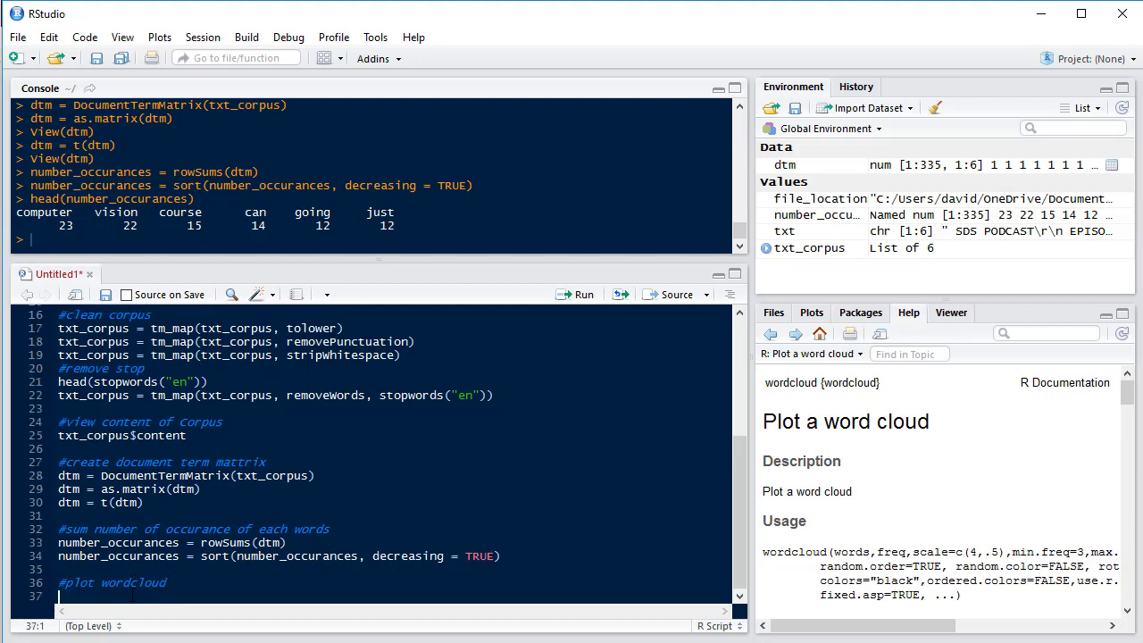
Step: Run wordcloud on the top 30 words of number_occurances with scale c(2,1)
type("wor")
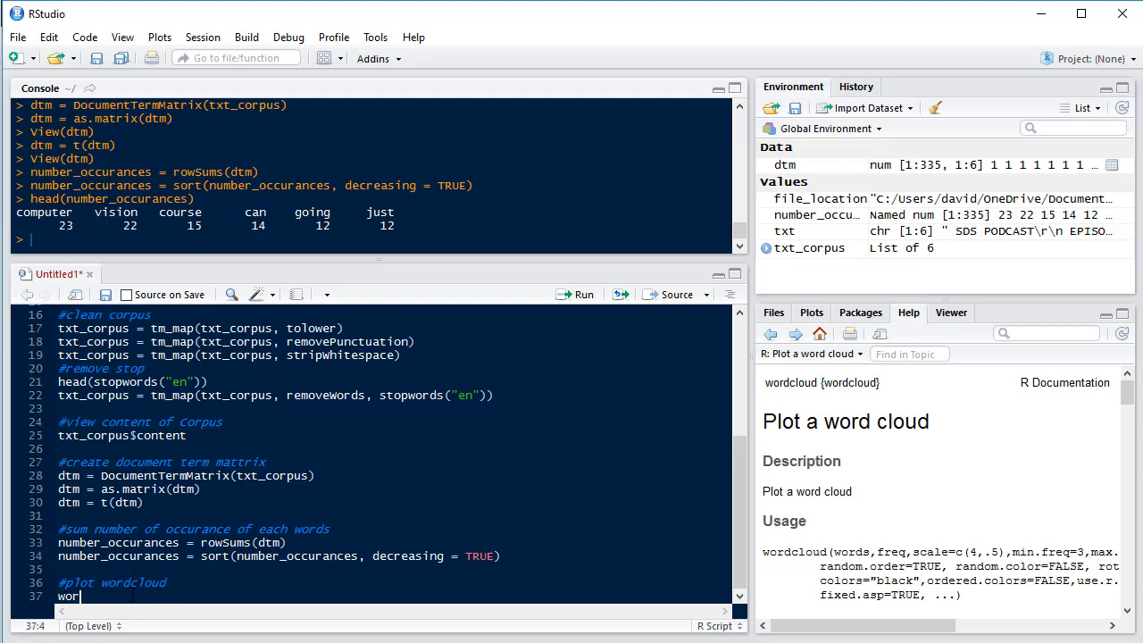
type("dcloud(")
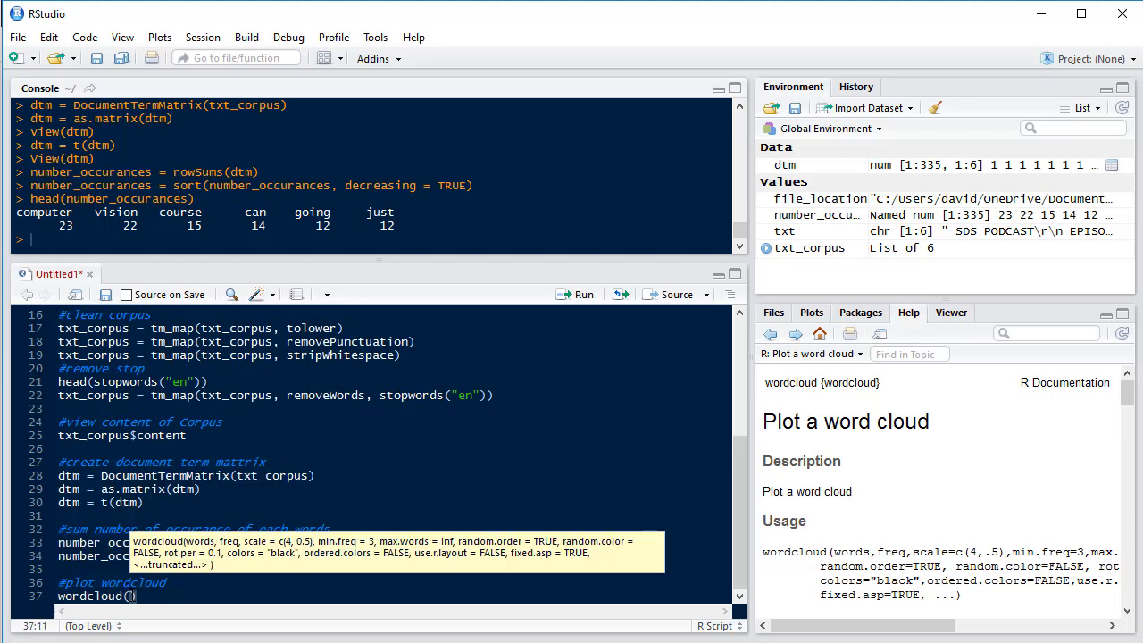
type("head(names(number_occurances")
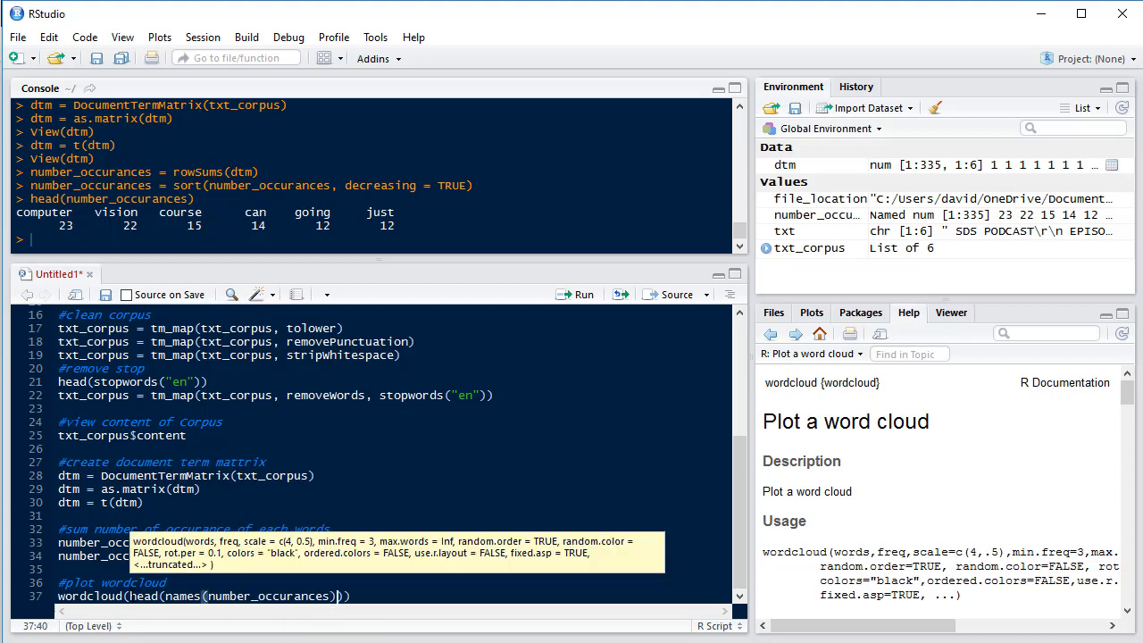
type(", 30")
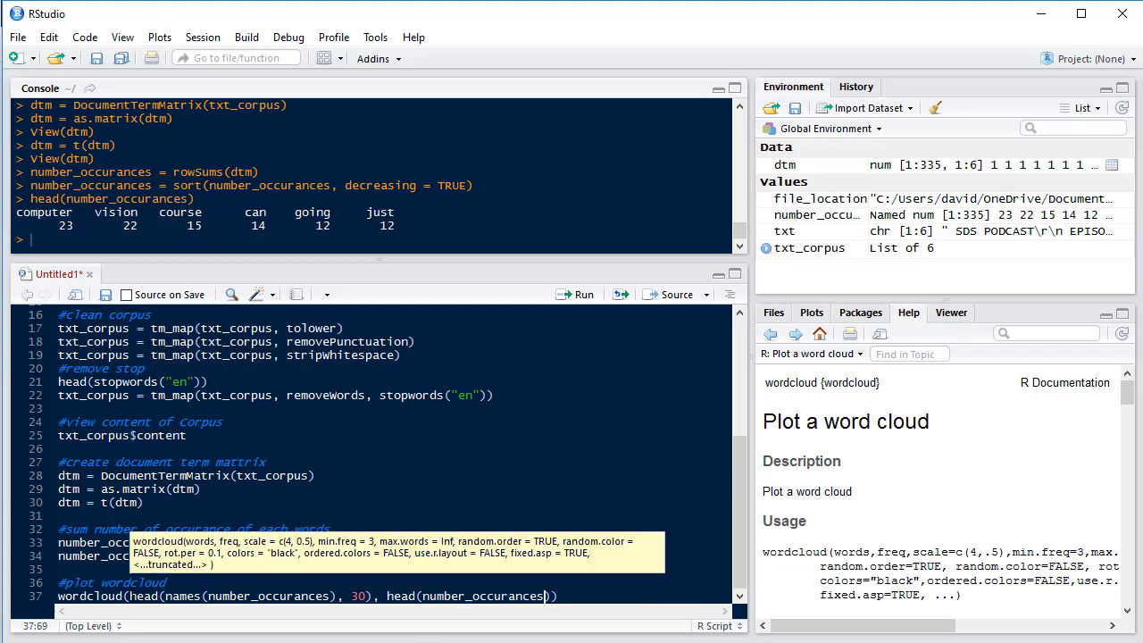
type("3")
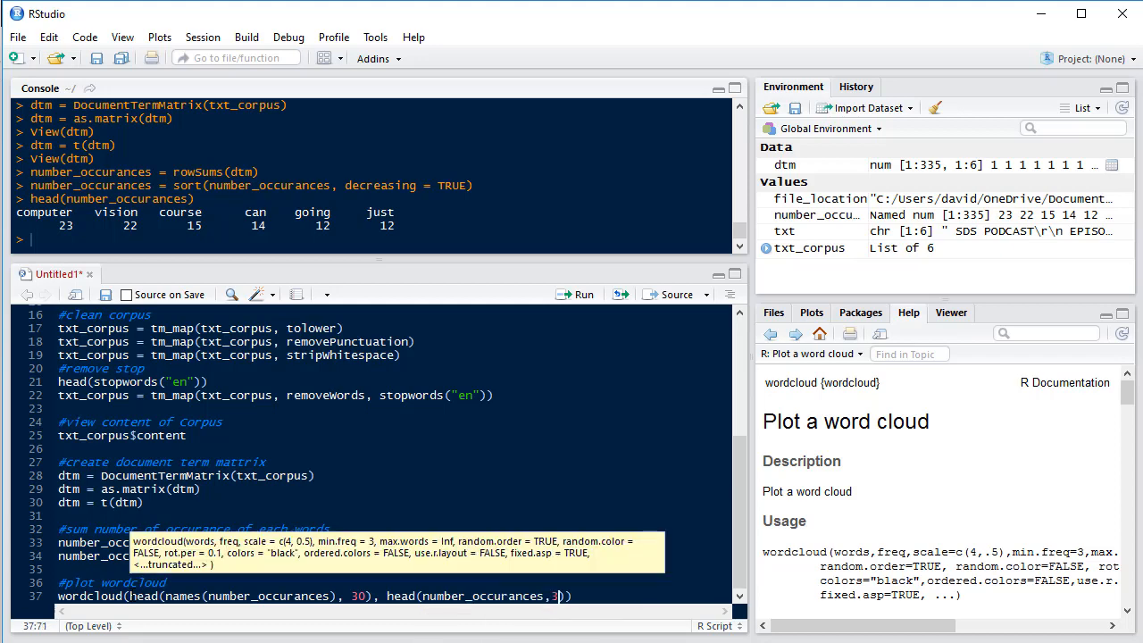
type("0),")
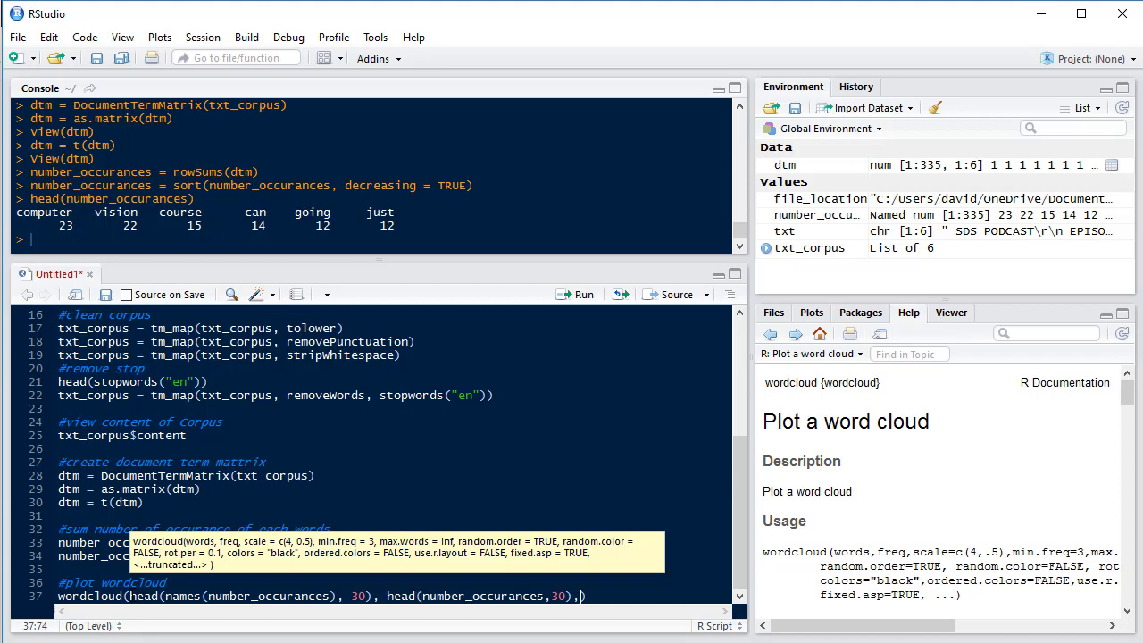
type("scale = c(2,1")
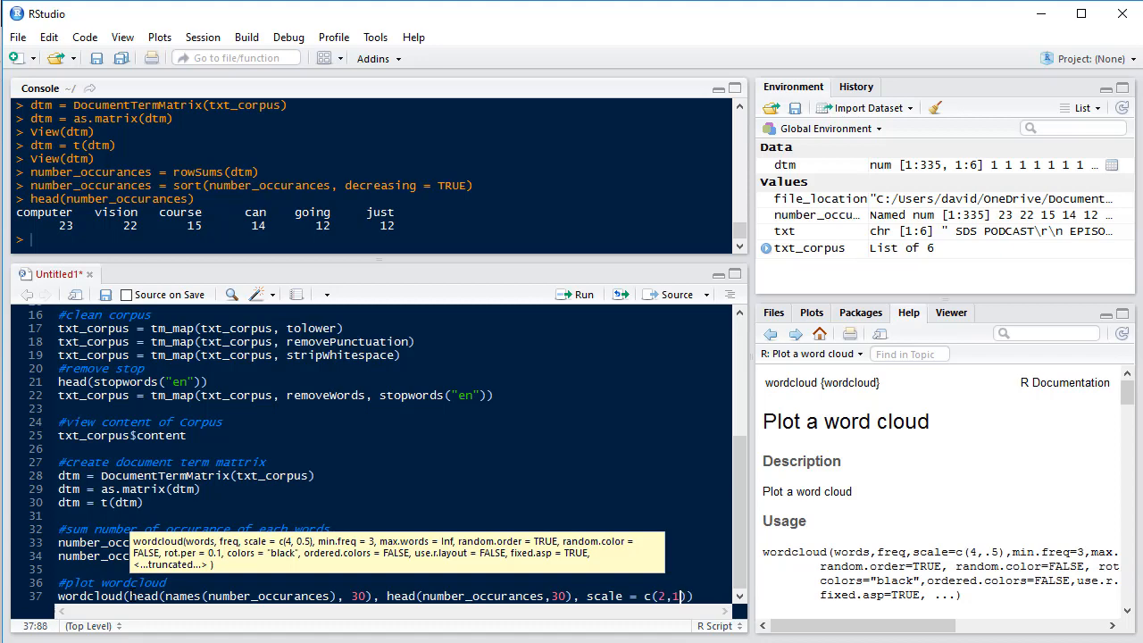
key("Return")
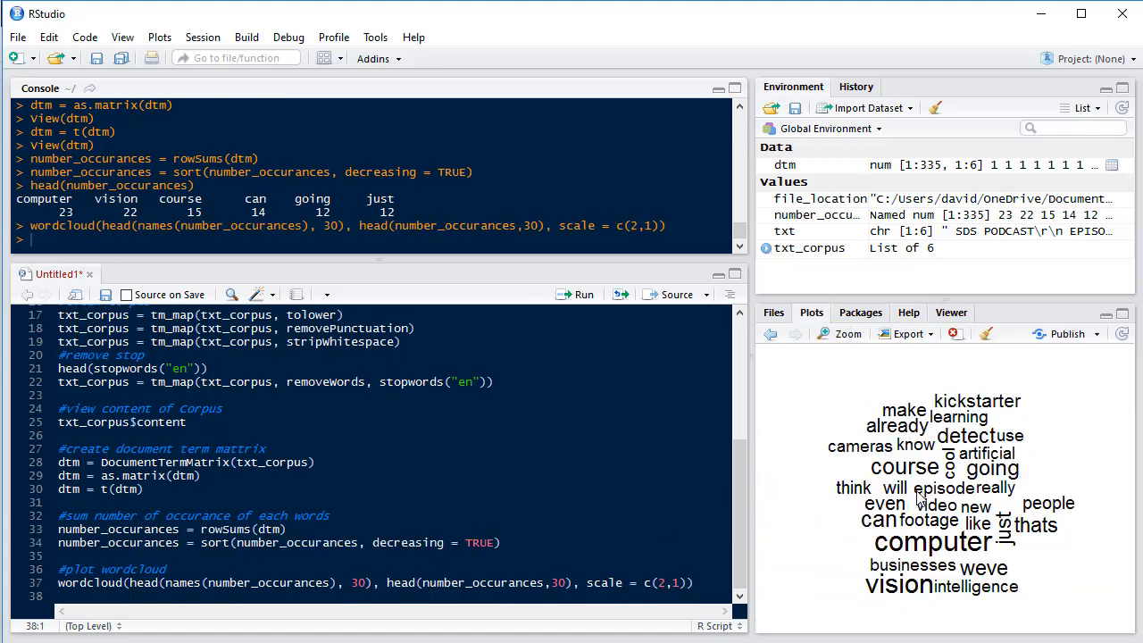
mouse_move(890, 563)
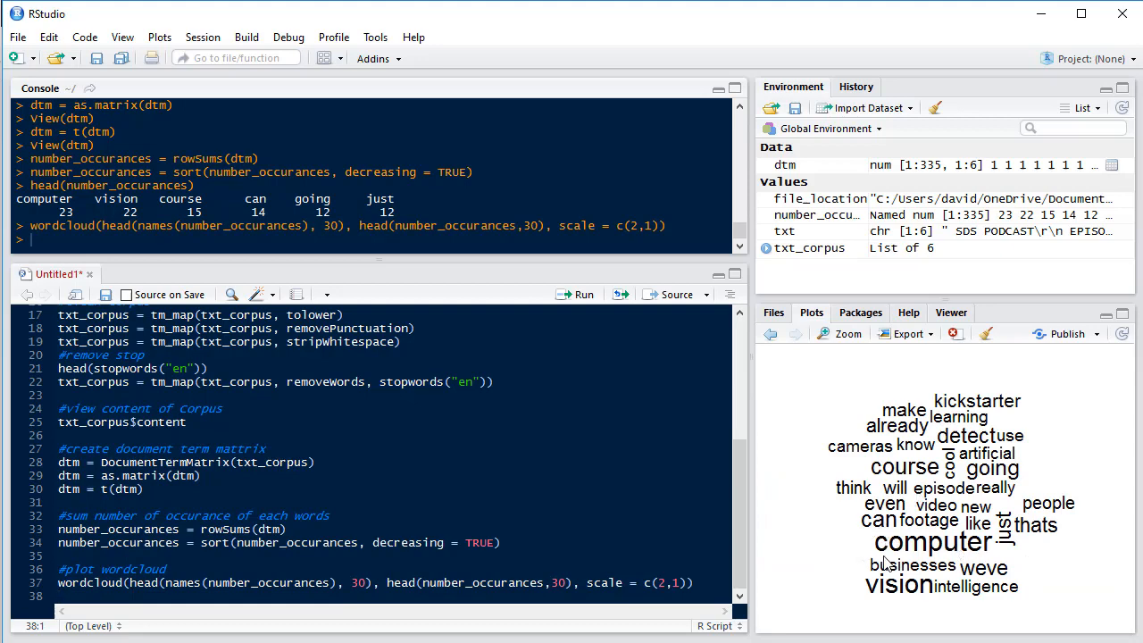
mouse_move(938, 543)
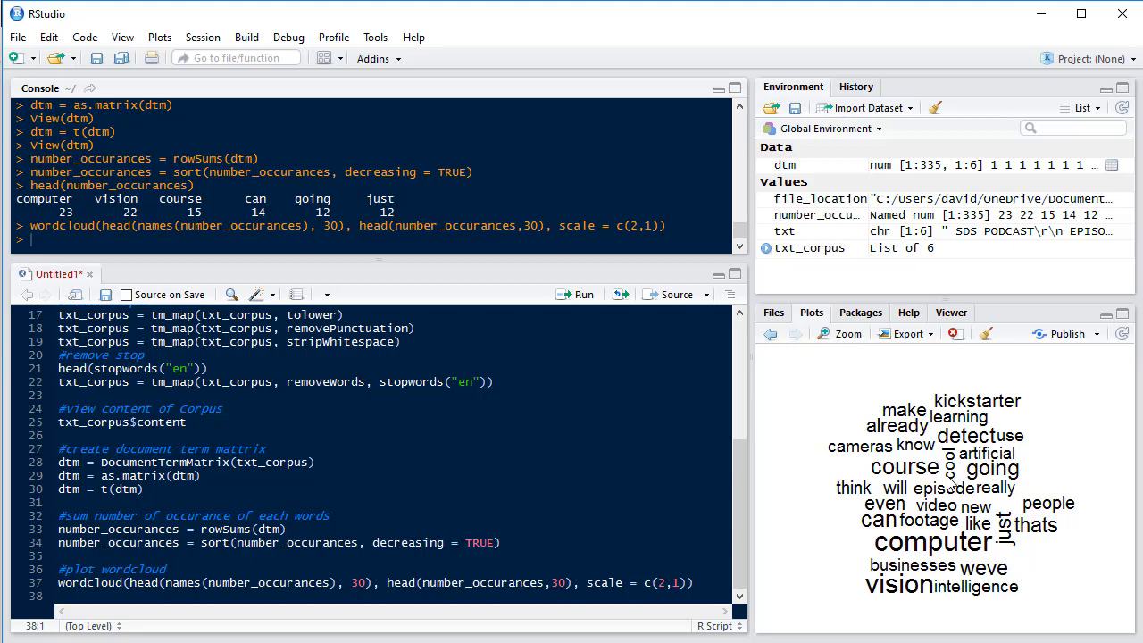
mouse_move(893, 507)
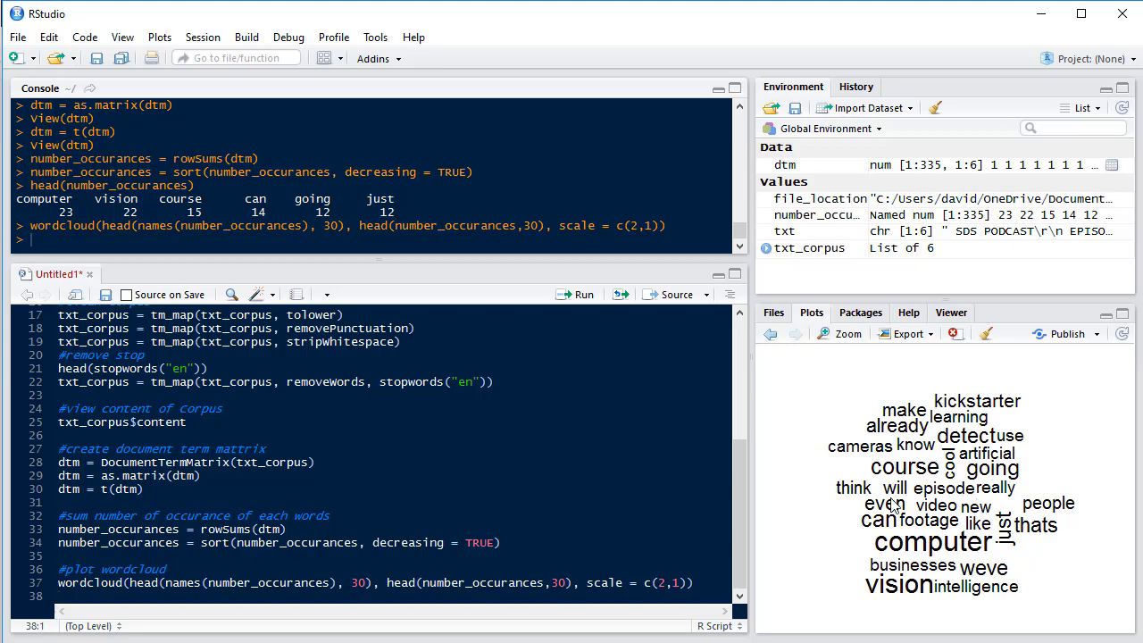